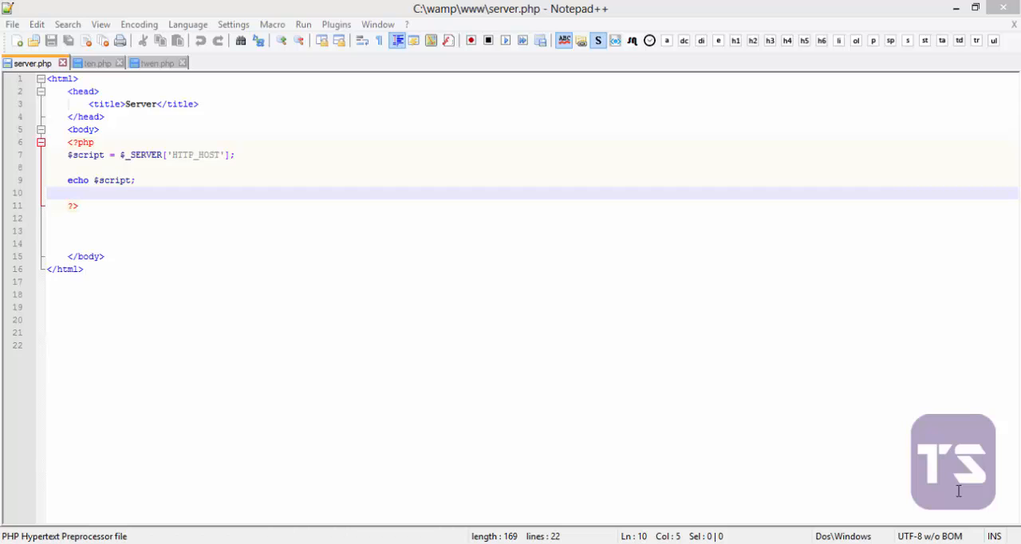
mouse_move(983, 153)
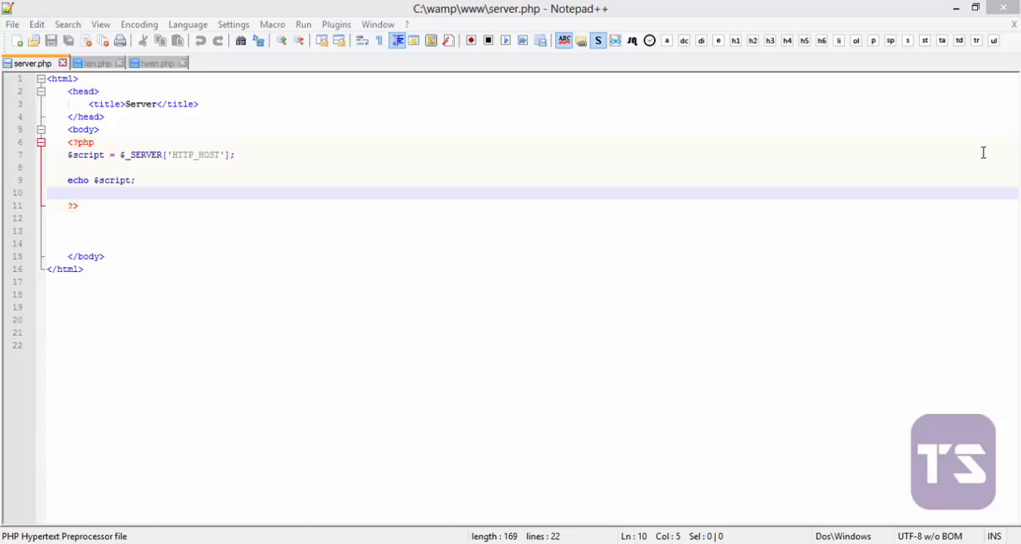
- Save the page as a new file named session
left_click(12, 24)
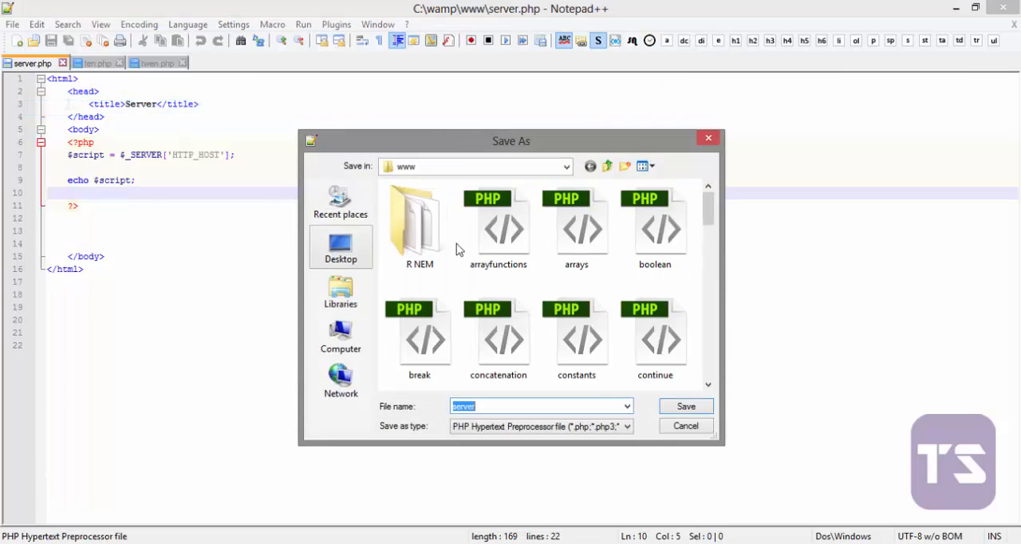
type("sees")
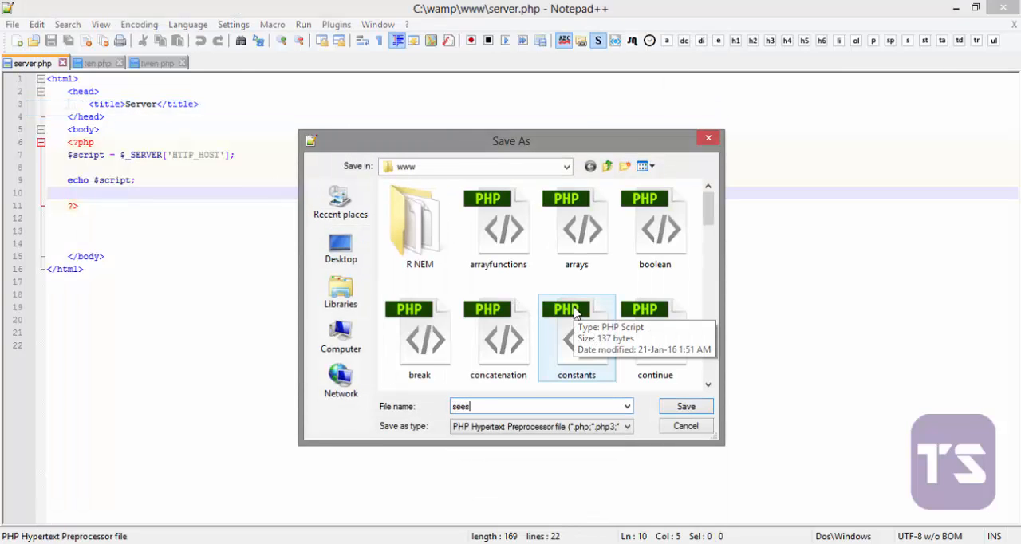
type("session")
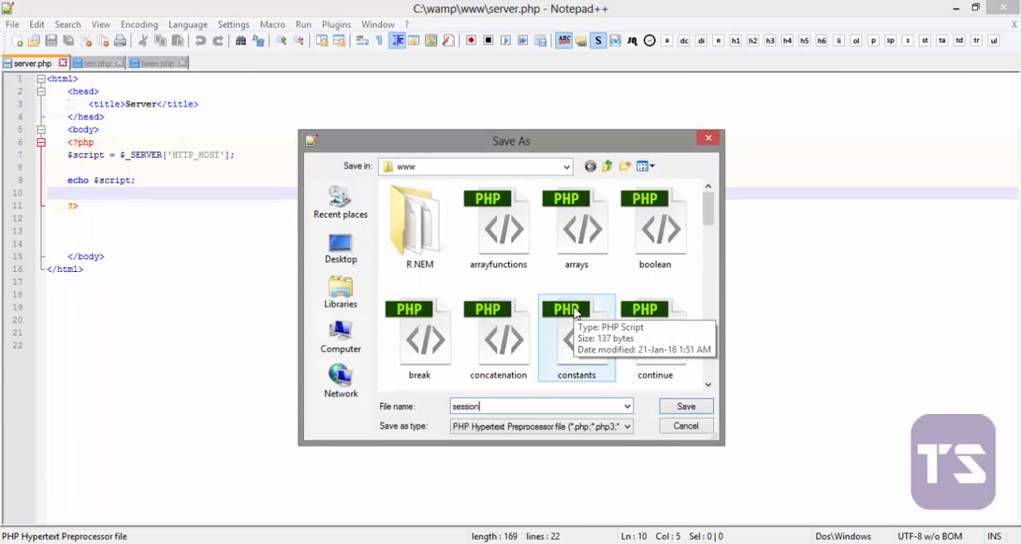
left_click(685, 406)
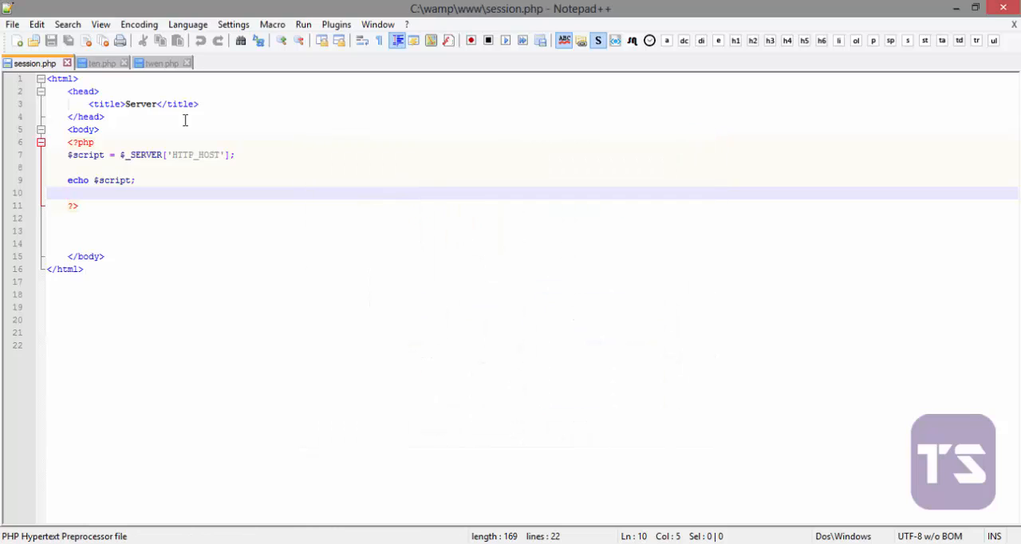
- Change the page title from Server to Session and select the old script lines
double_click(141, 104)
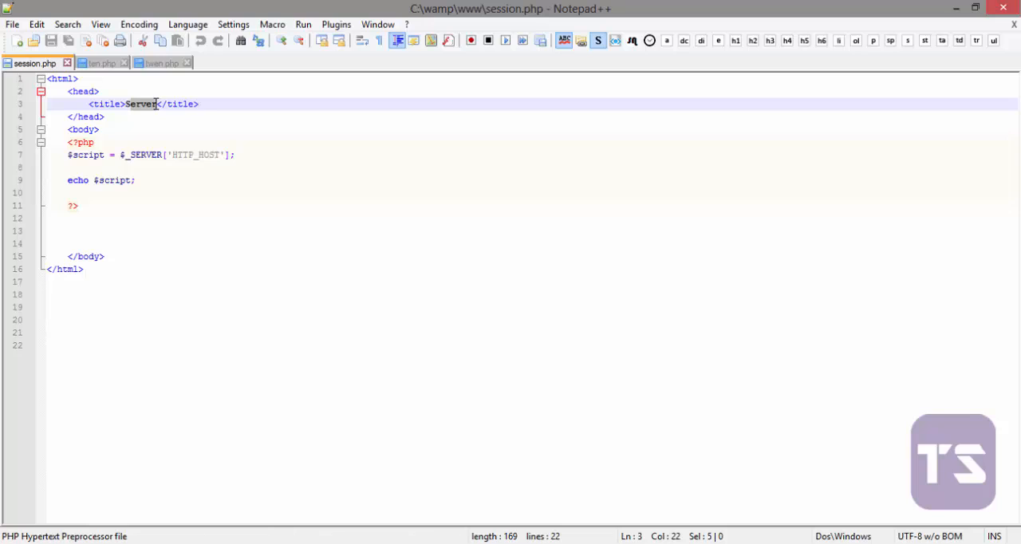
type("Session")
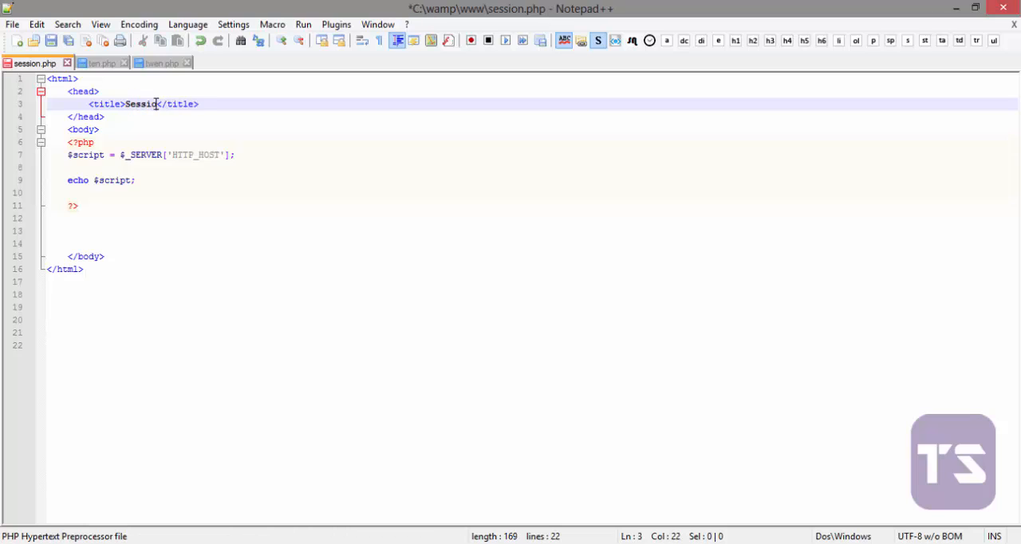
type("n")
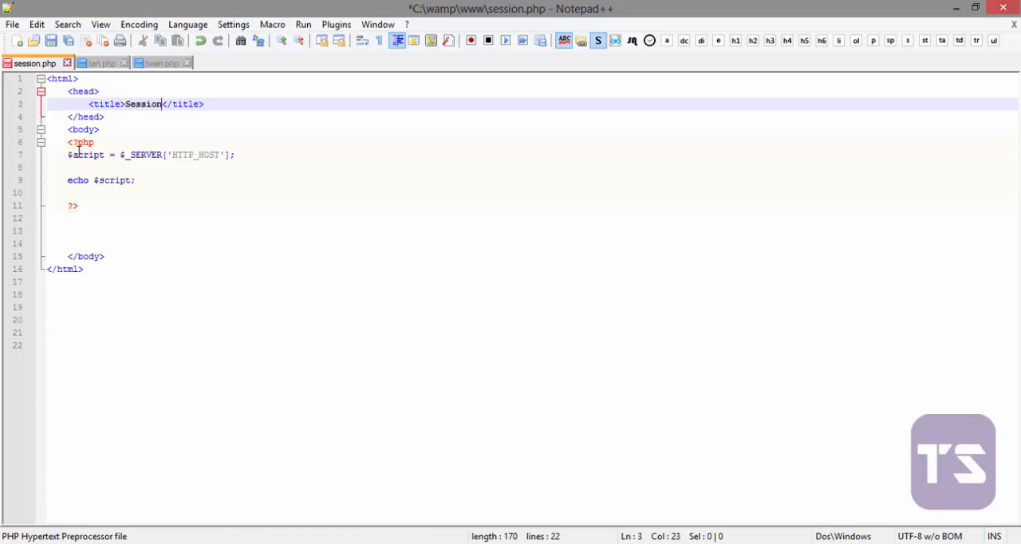
left_click_drag(68, 155, 137, 180)
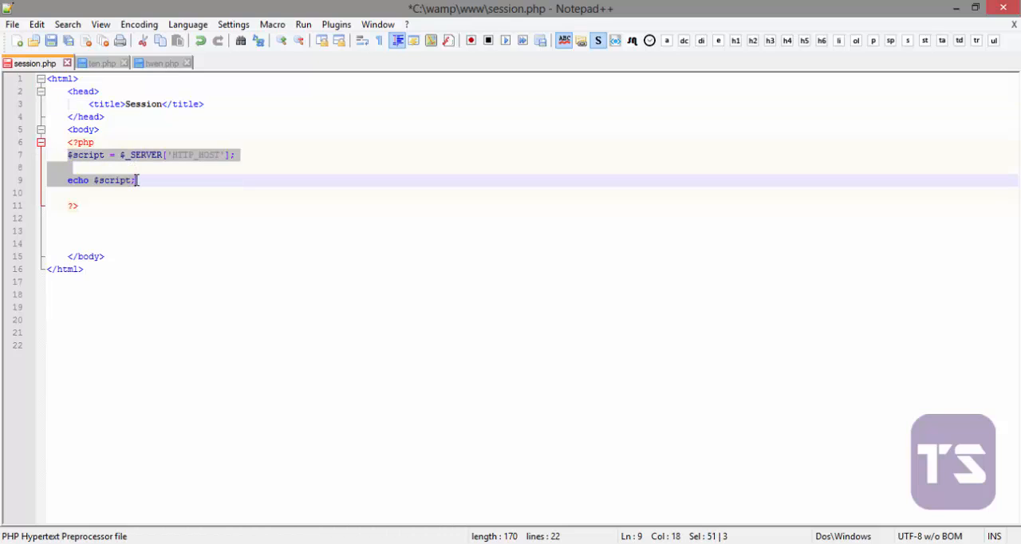
- Delete the old HTTP_HOST script lines and a half-written $_SESSION line
key("Delete")
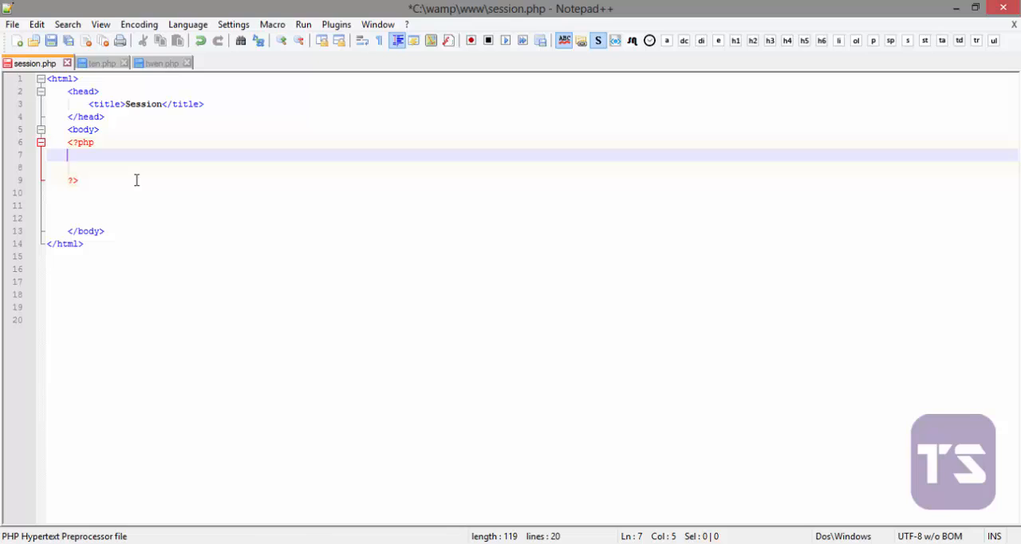
type("$_")
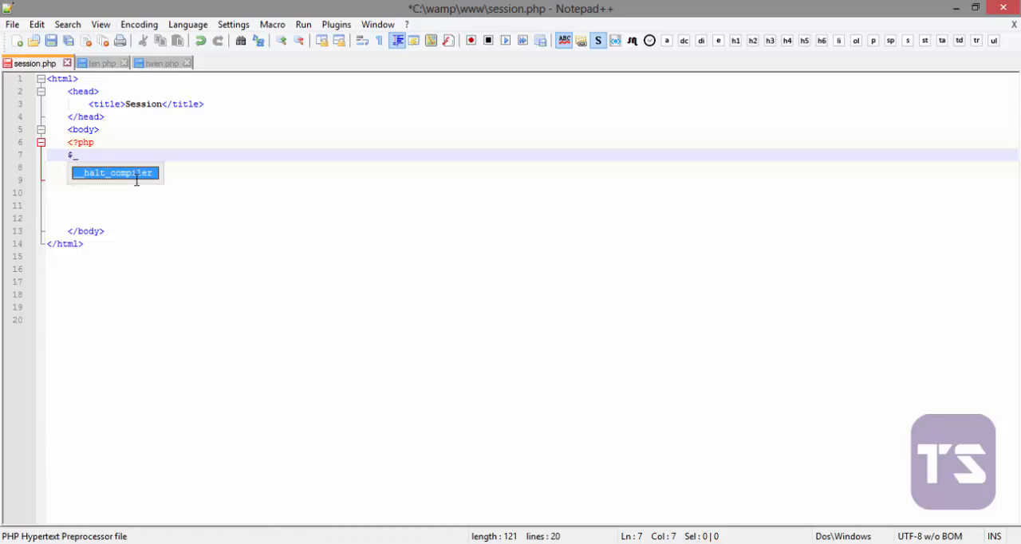
type("SESSION")
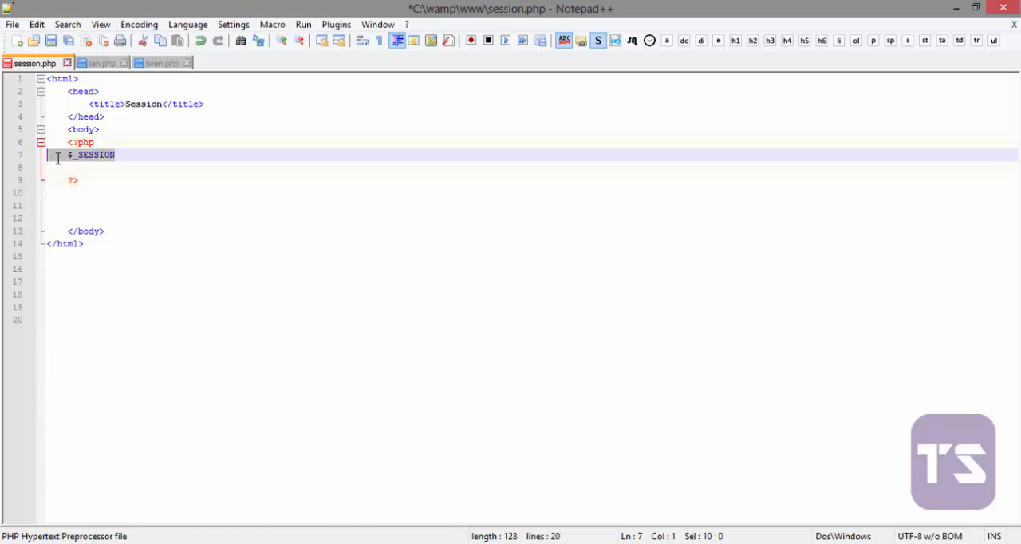
key("Delete")
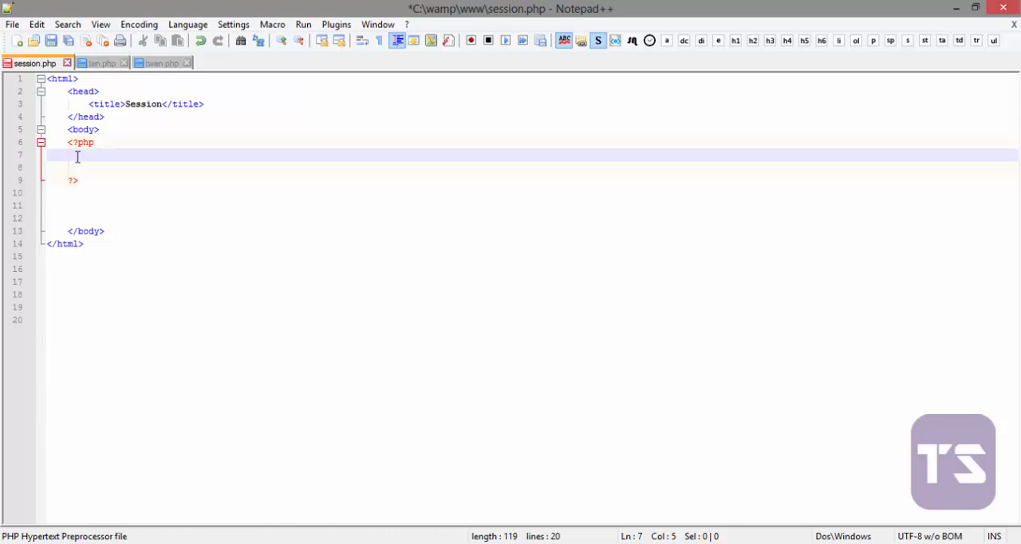
type("$")
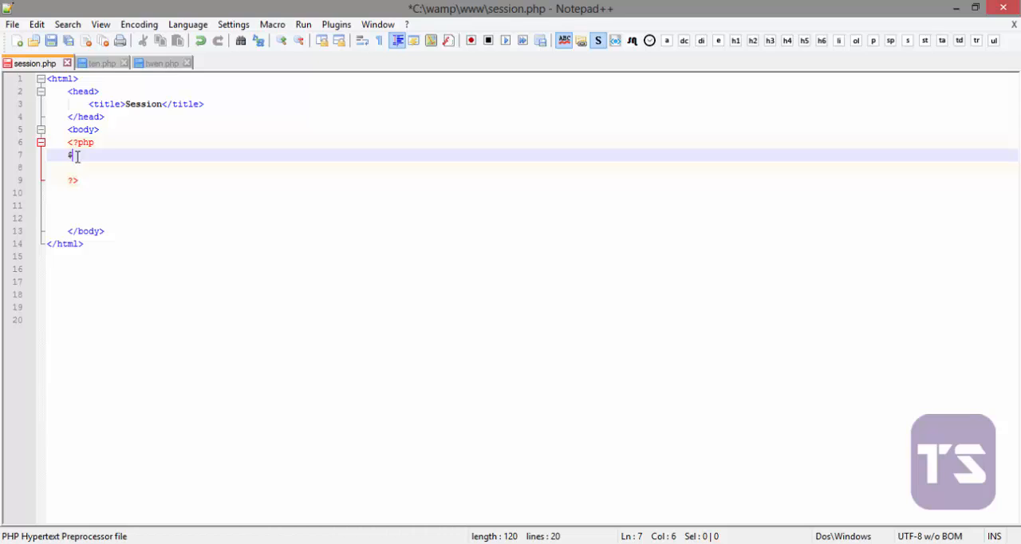
type("SESSION_STAR")
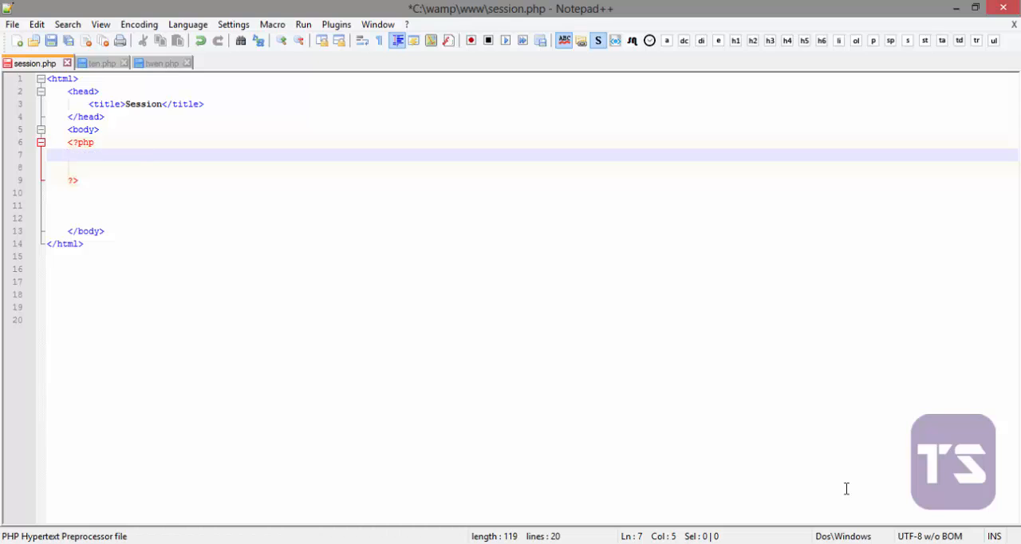
- Add session_start() and a $_SESSION['username'] assignment line to the PHP block
type("sessio")
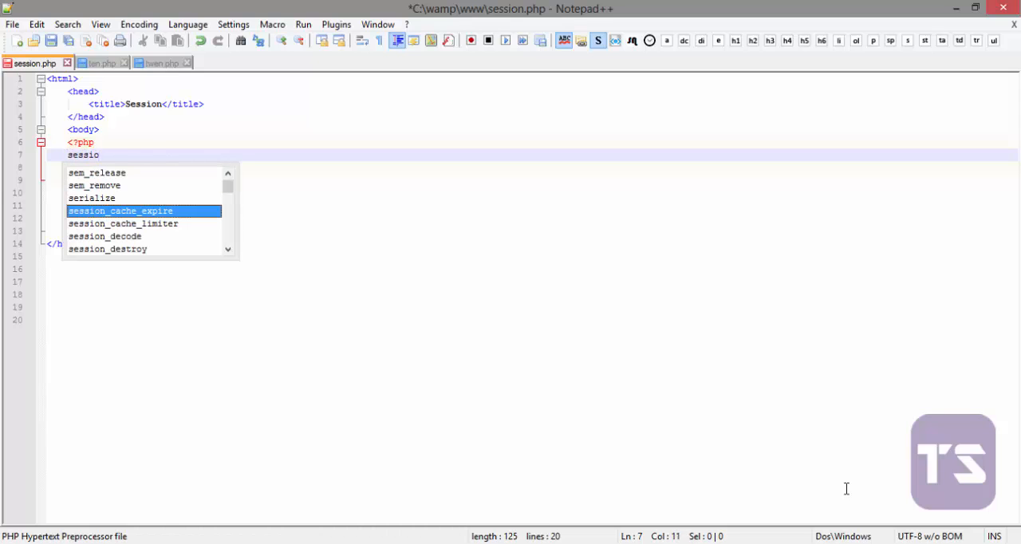
type("n")
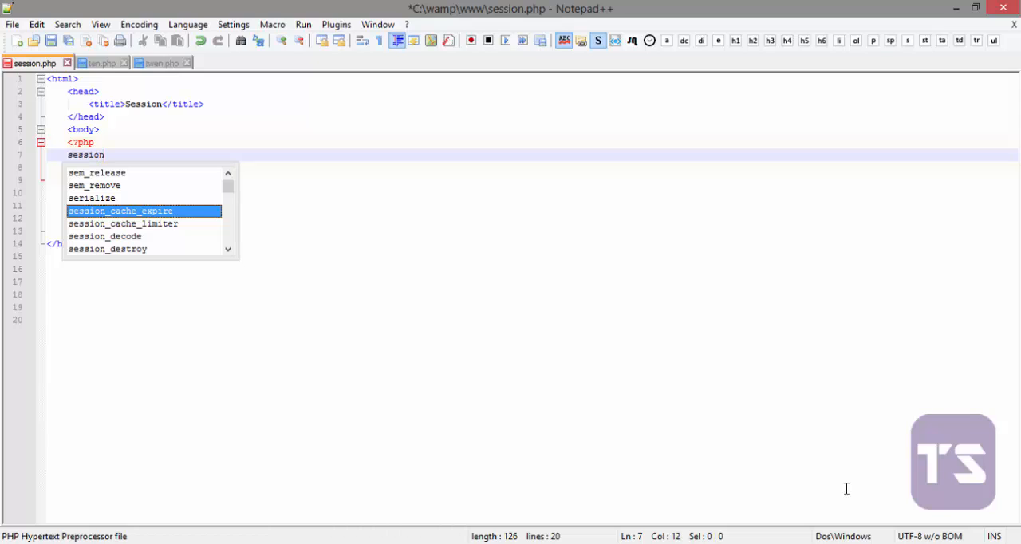
type("_start")
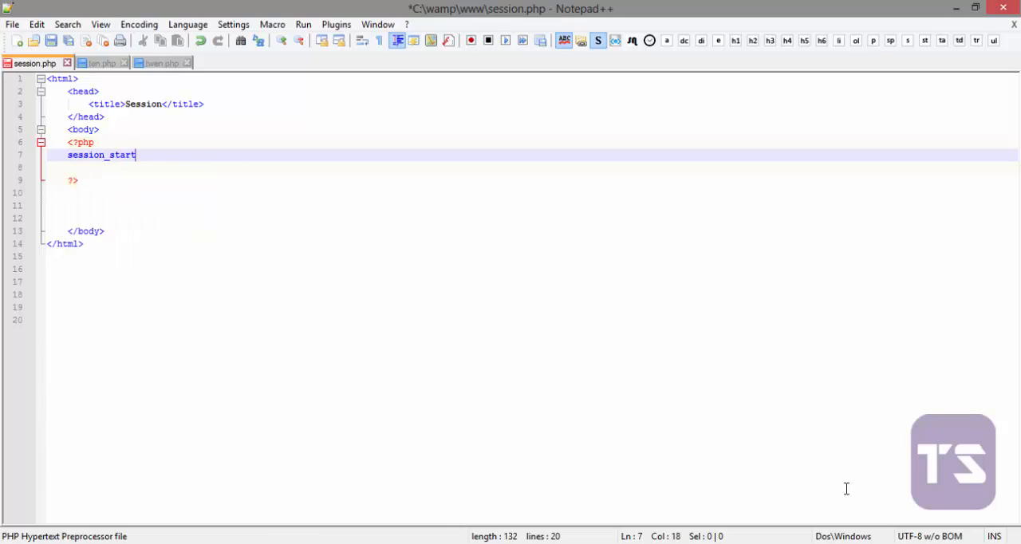
type("();")
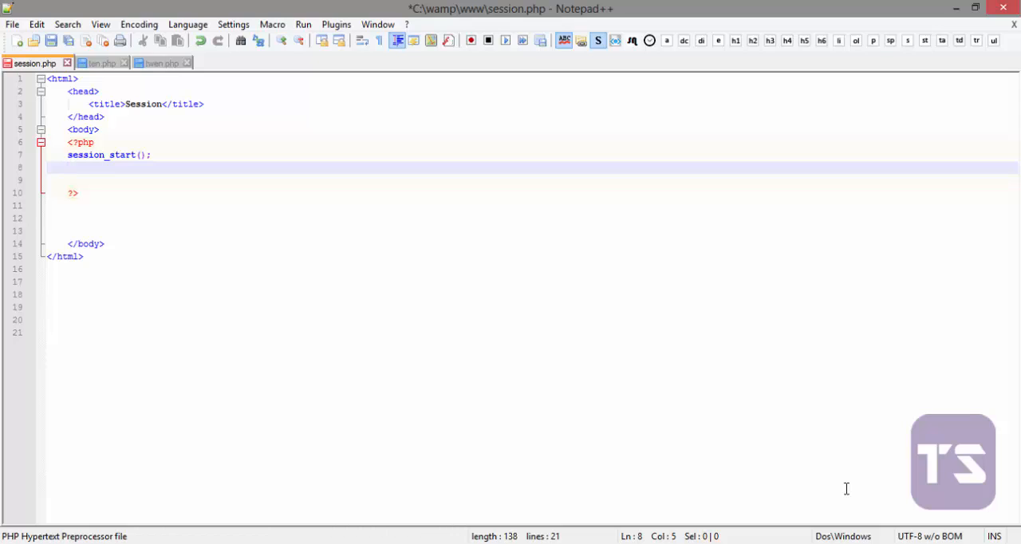
type("$start = $_SESSION['username'];")
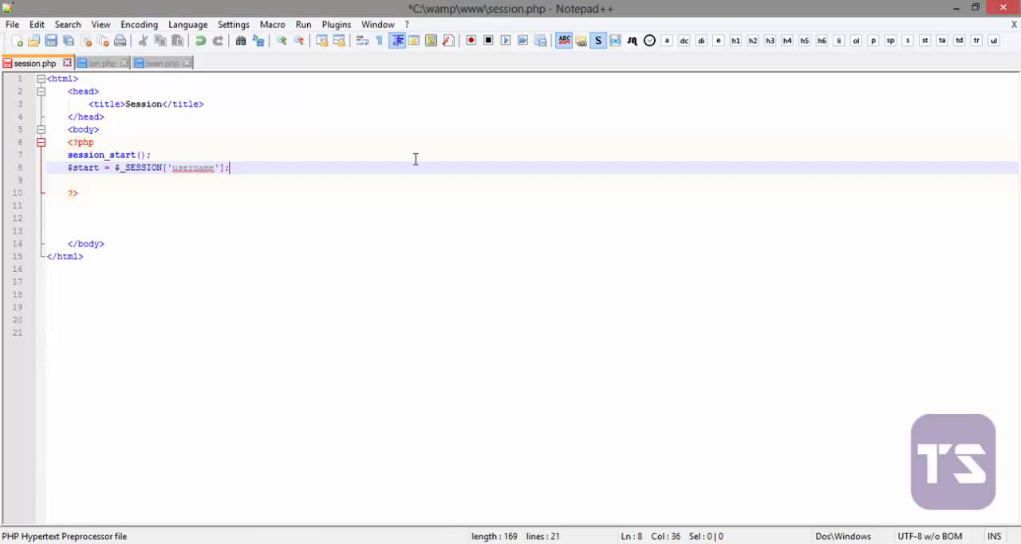
- Assign 'Datoma' as the username value, save session.php, and close ten.php
left_click(106, 168)
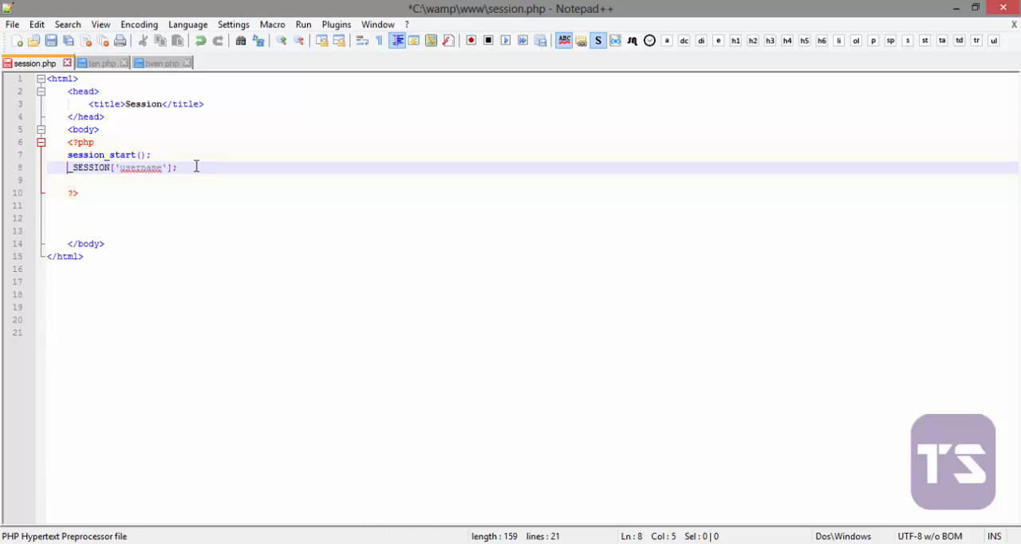
type("$")
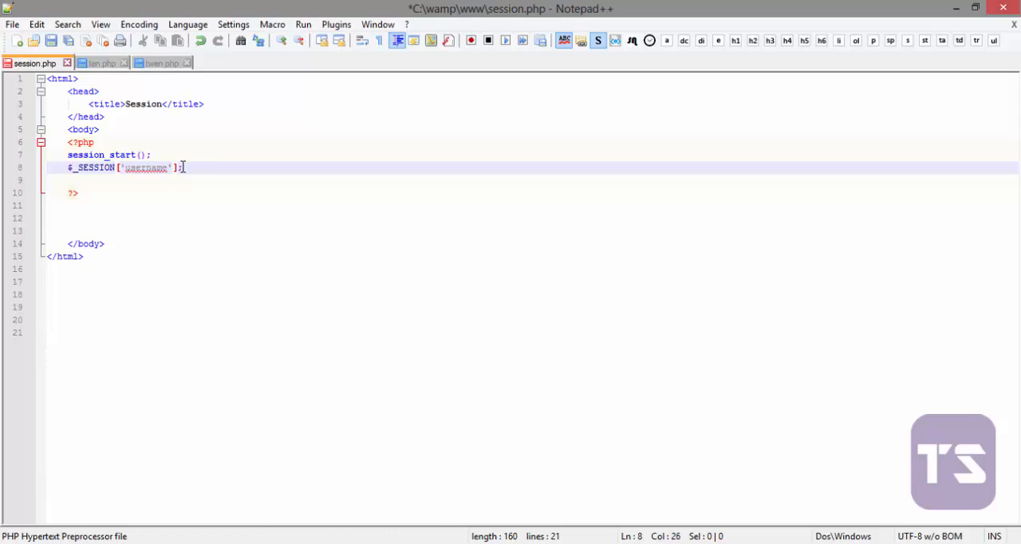
type("= '")
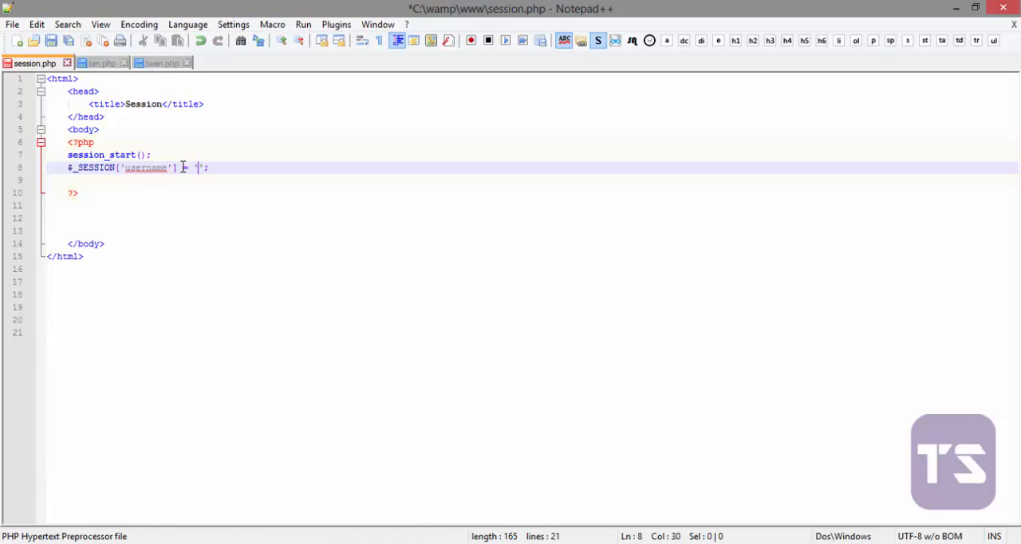
type("D")
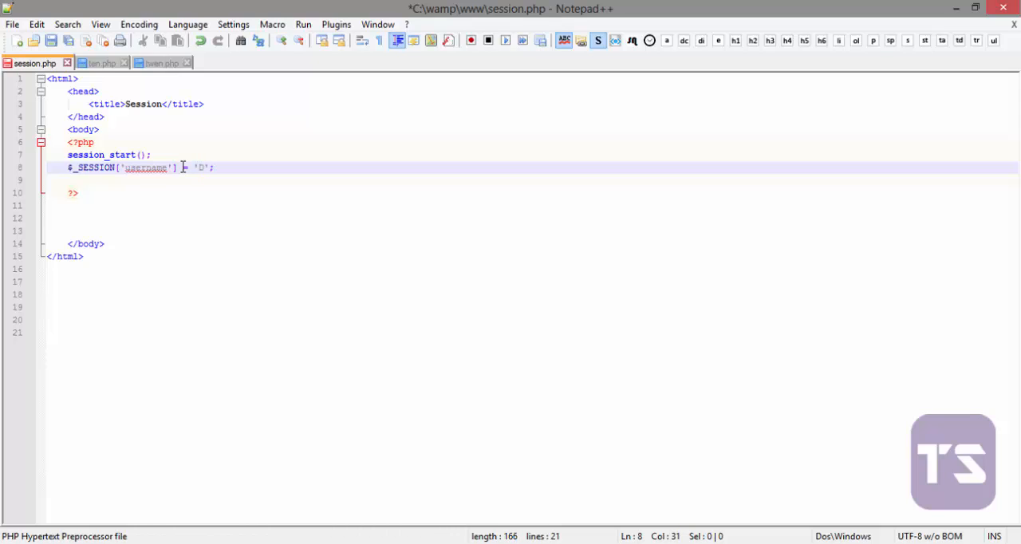
type("aron")
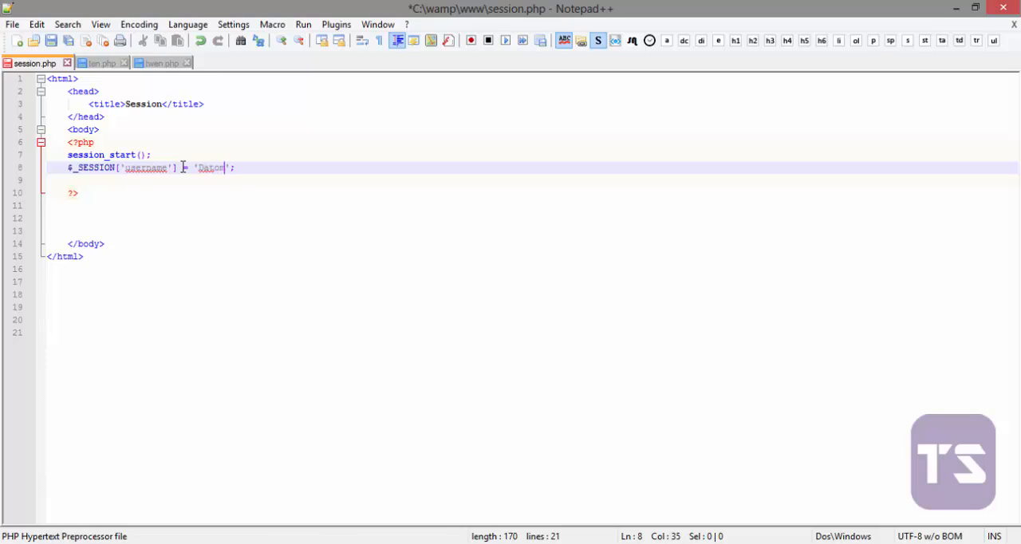
type("na")
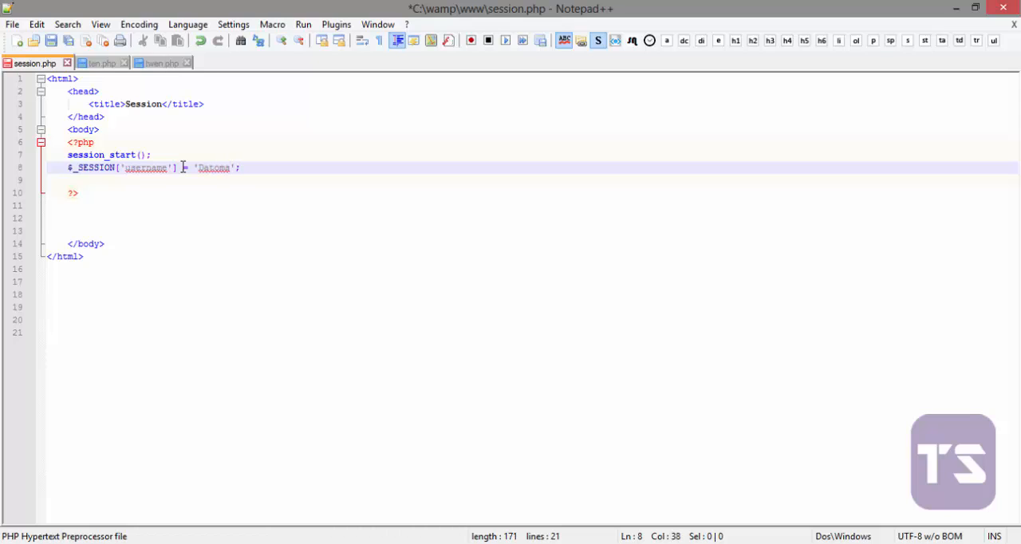
key("ctrl+s")
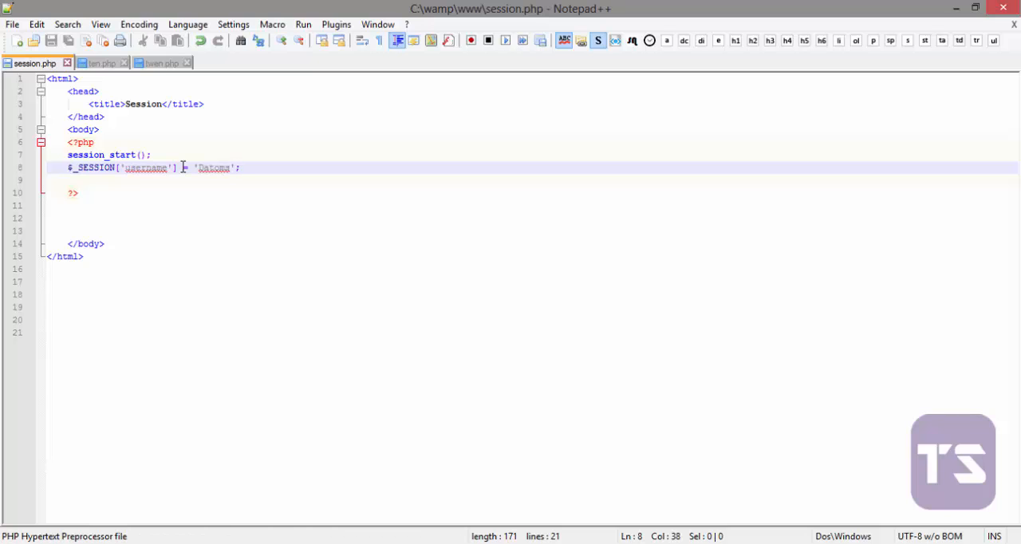
left_click(96, 63)
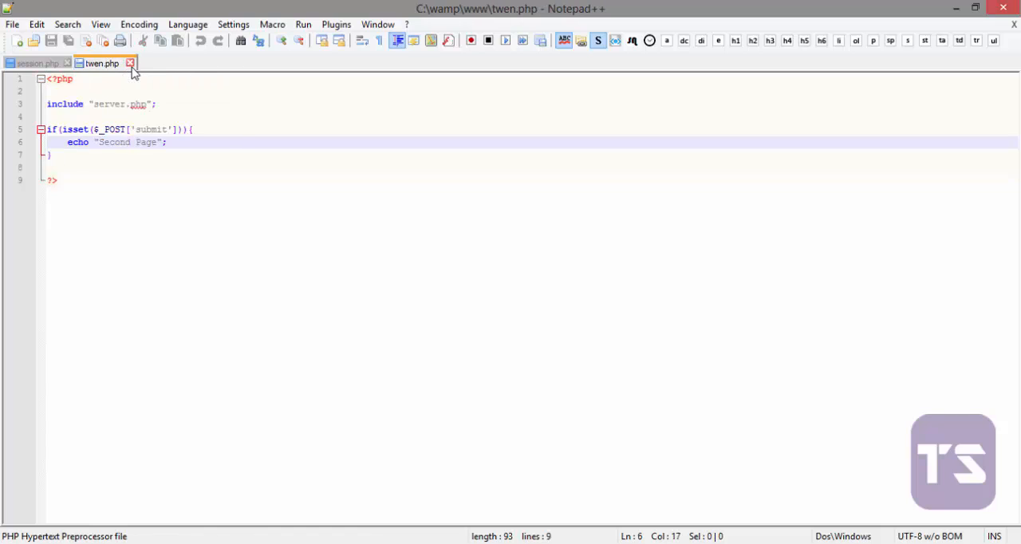
- Close twen.php and save the new file with session.php's code as view.php
left_click(130, 63)
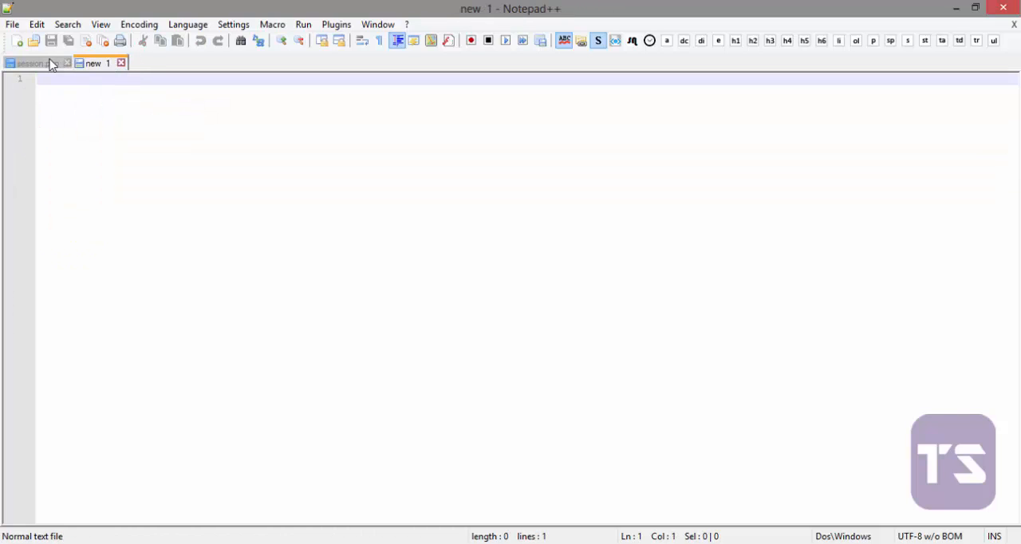
left_click(32, 63)
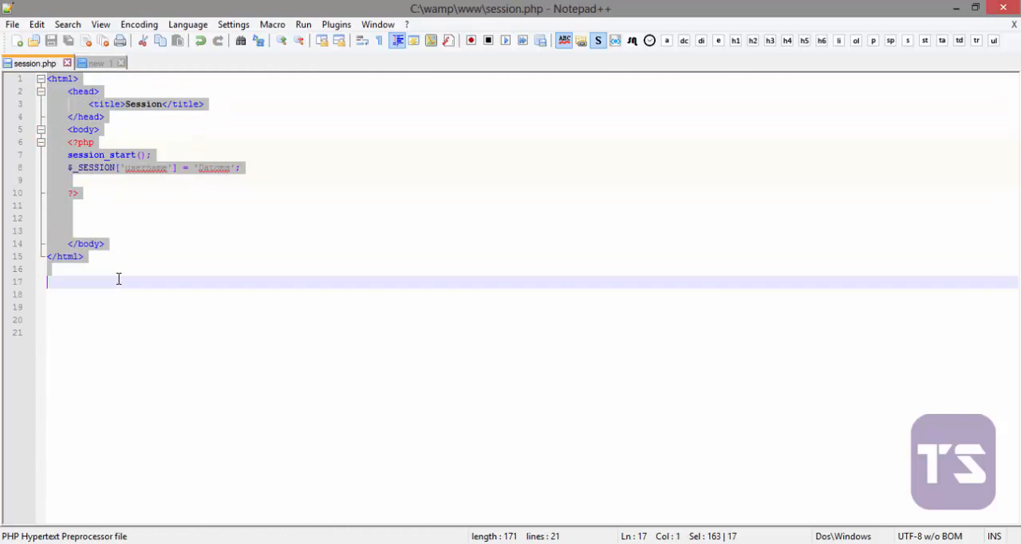
left_click(96, 63)
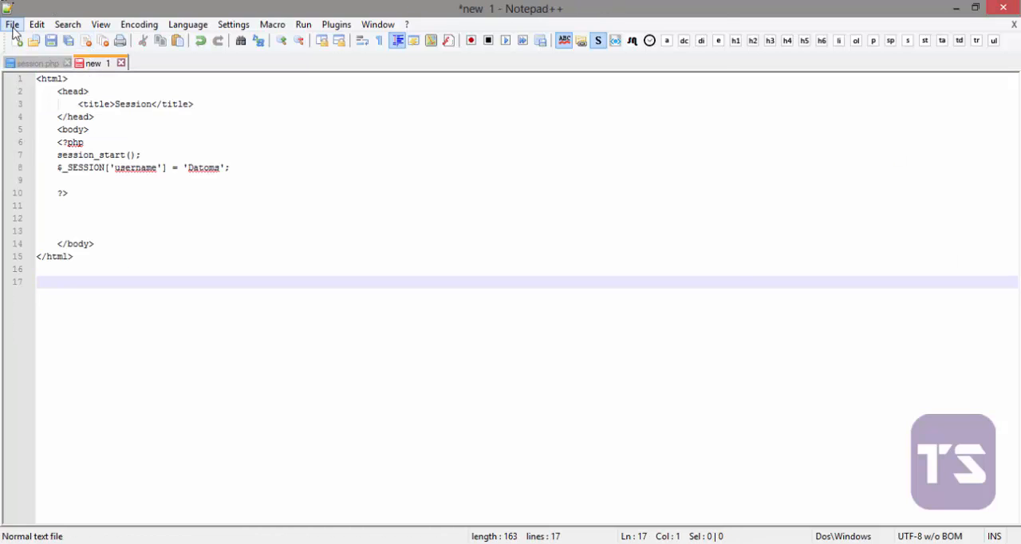
left_click(12, 23)
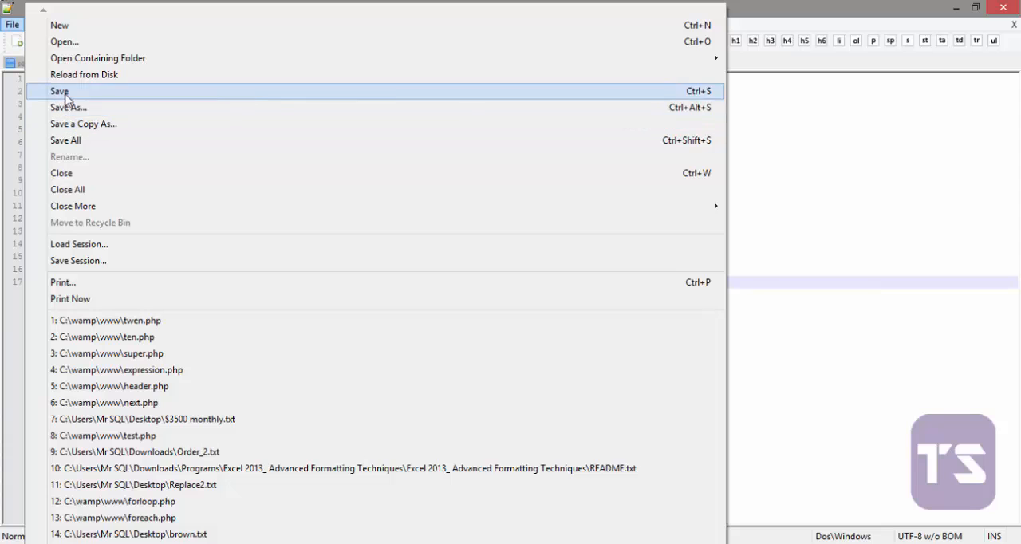
left_click(68, 107)
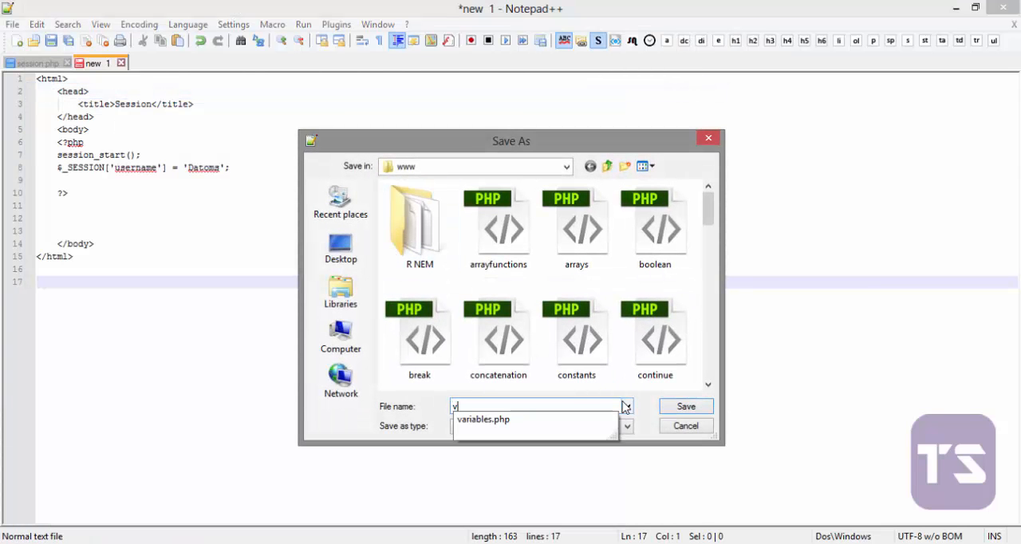
type("iew.p")
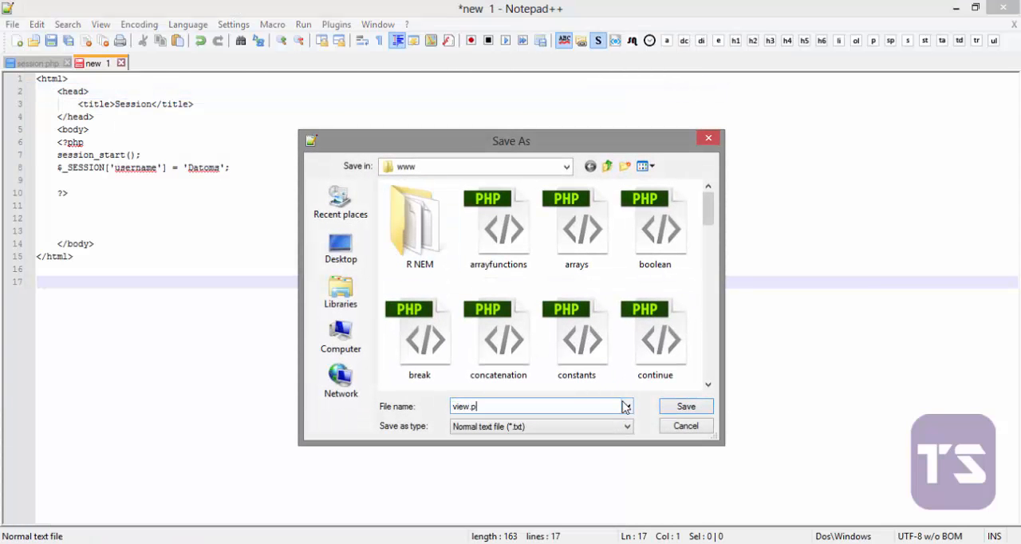
left_click(684, 406)
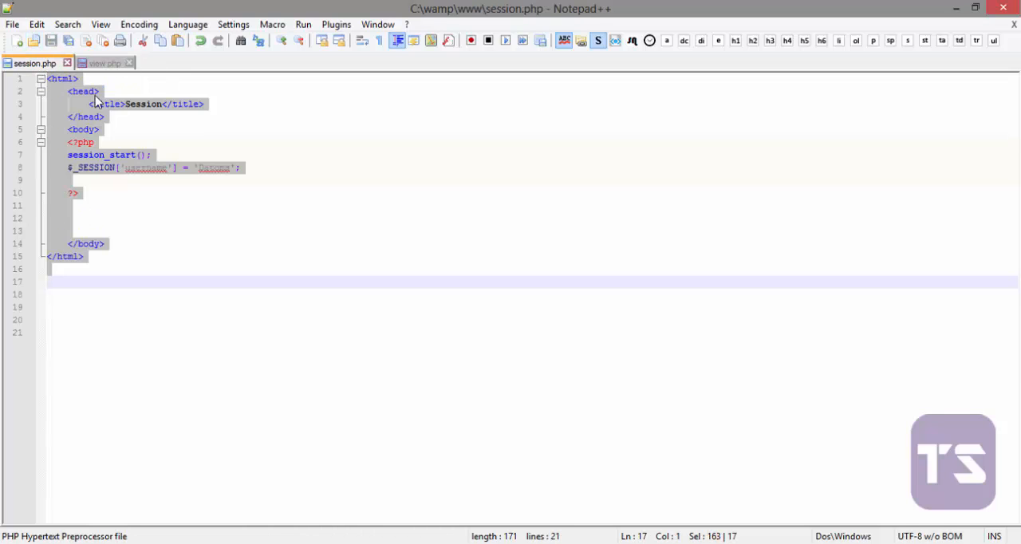
- Add session_start() to view.php's PHP block
left_click(99, 63)
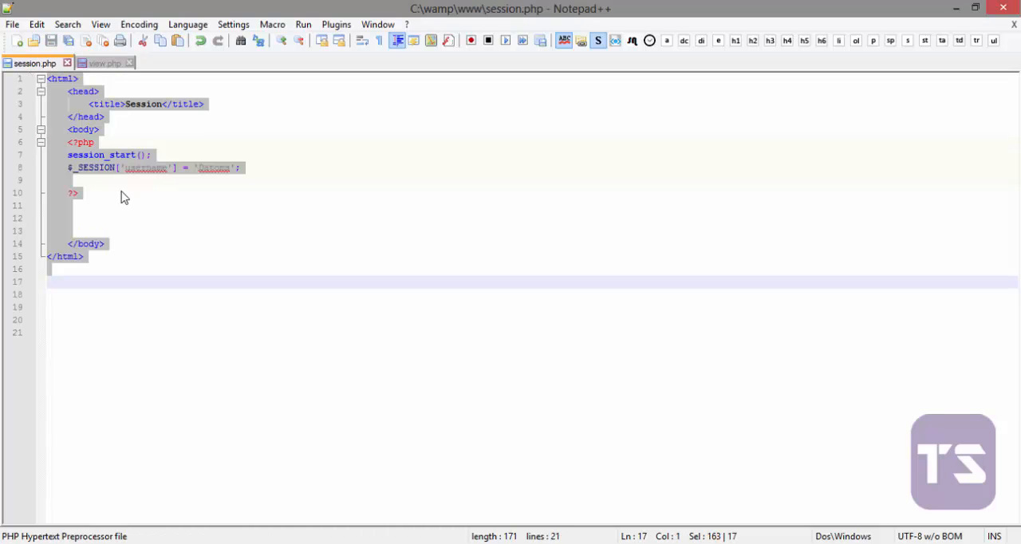
mouse_move(109, 63)
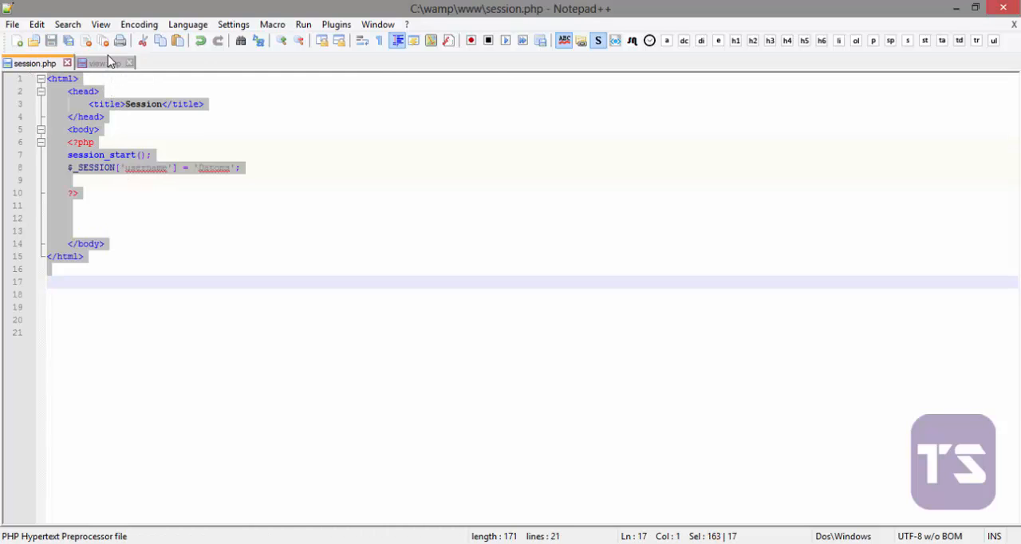
left_click(101, 63)
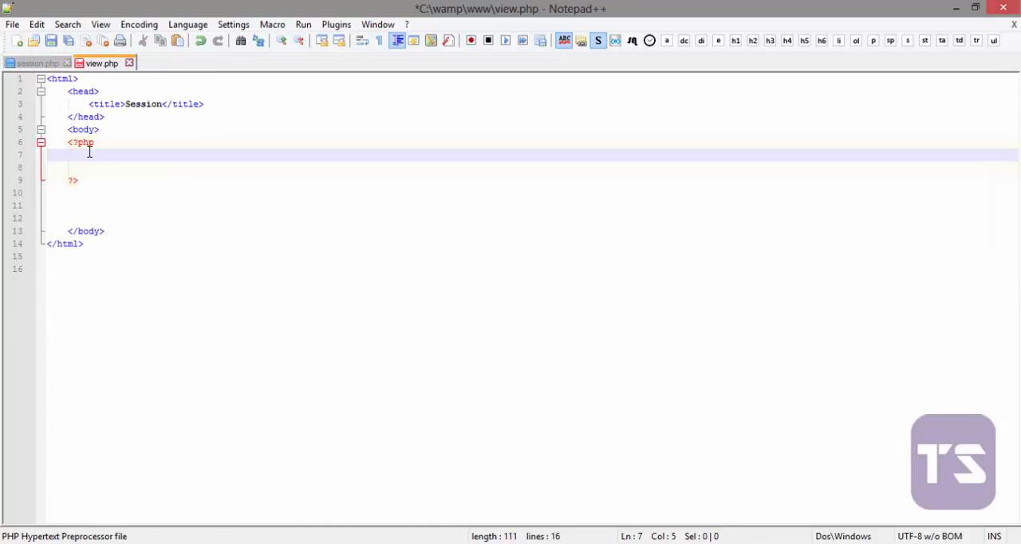
type("se")
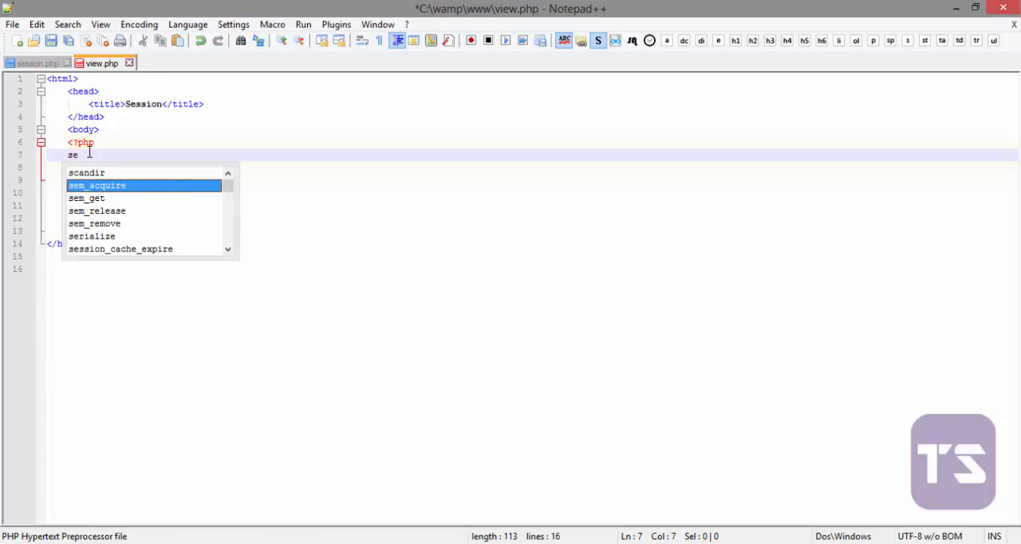
type("ssion_start")
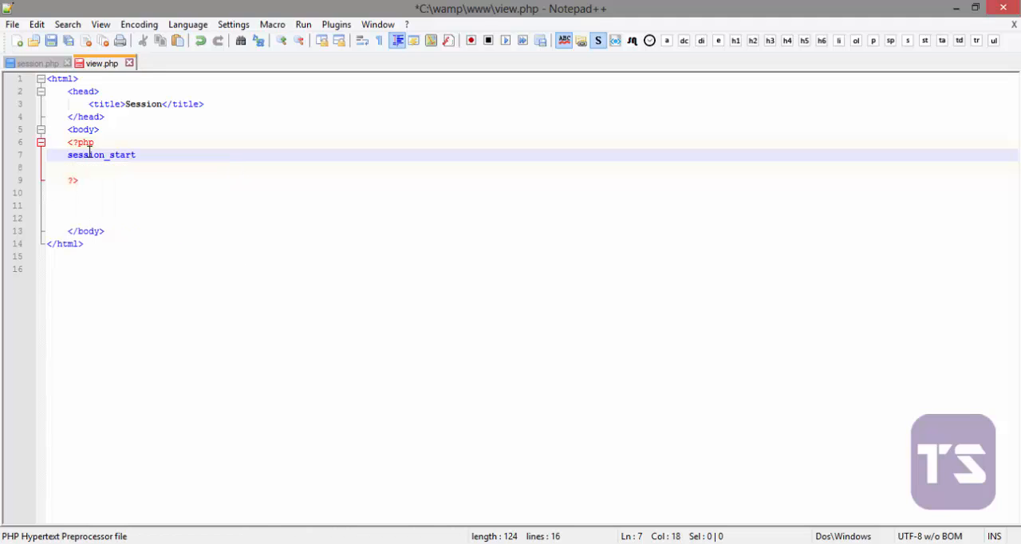
type("();")
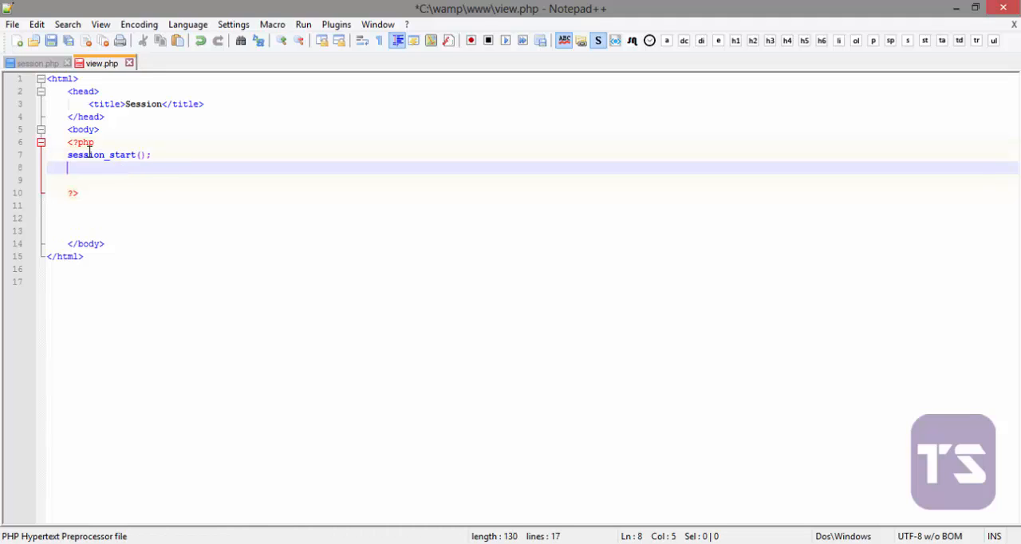
- Add echo $_SESSION['username']; to view.php
type("echo")
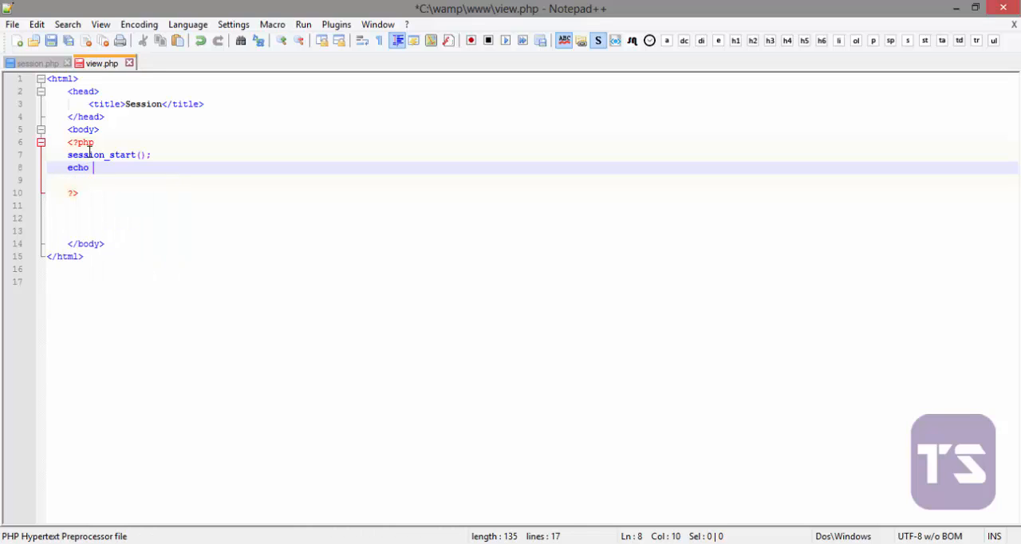
type("$")
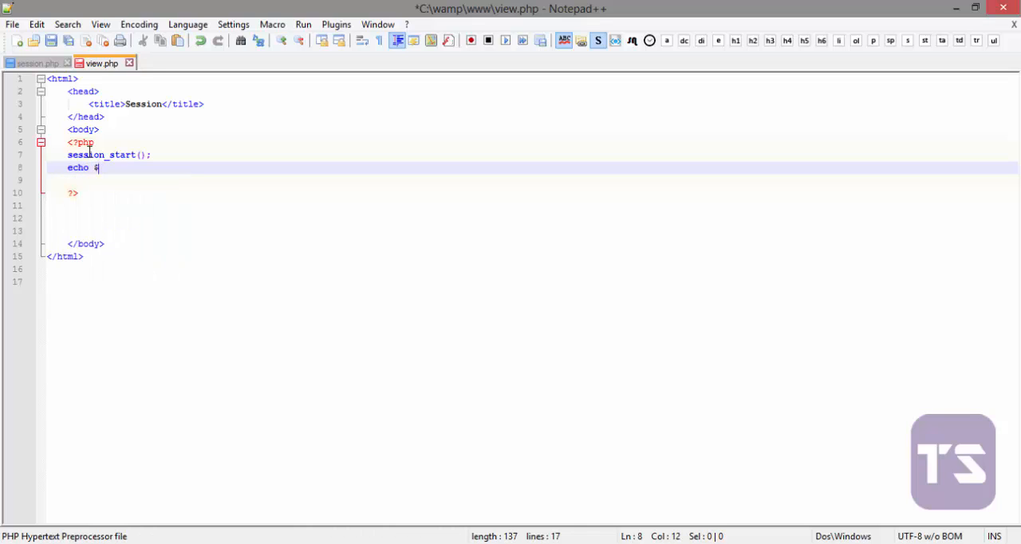
type("_SESSIO")
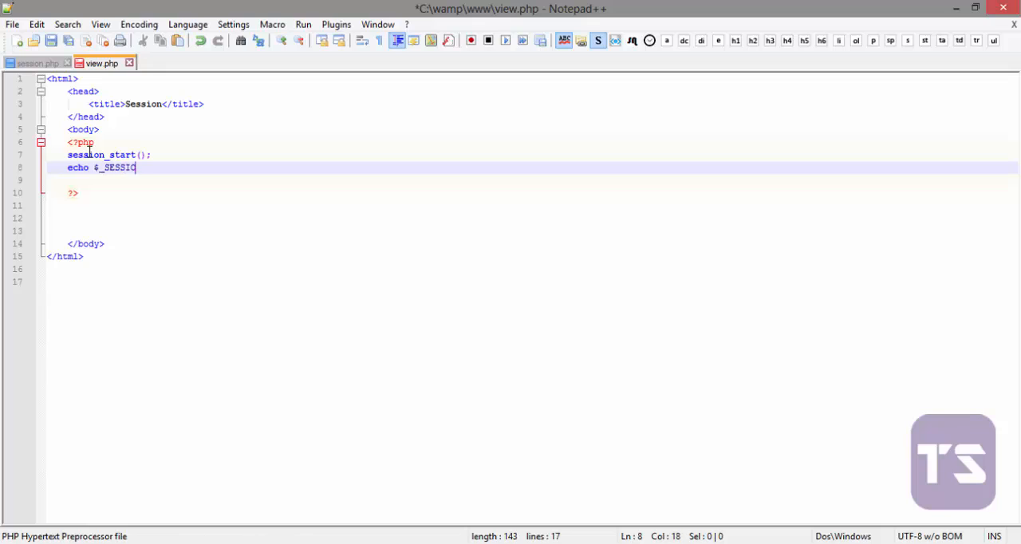
type("N")
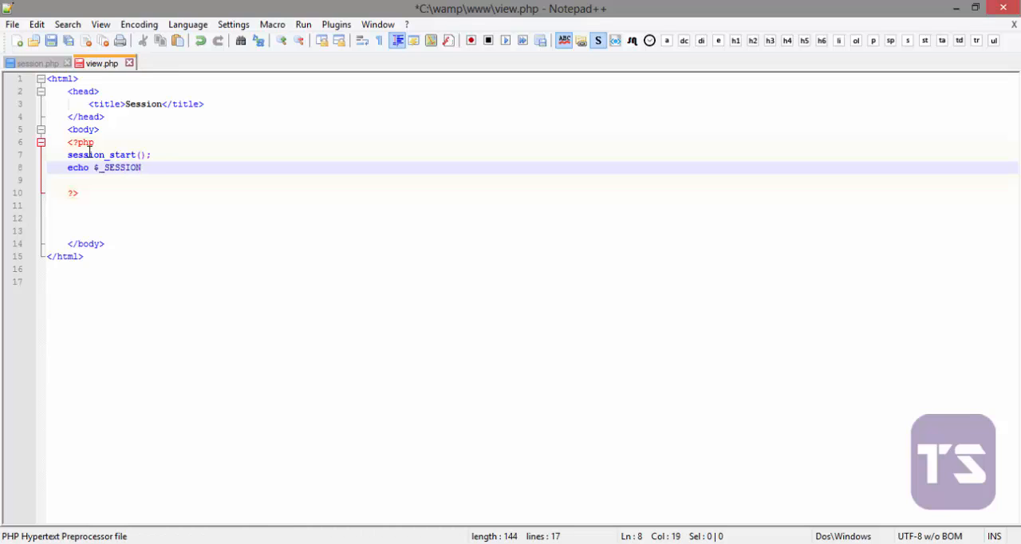
type("[]")
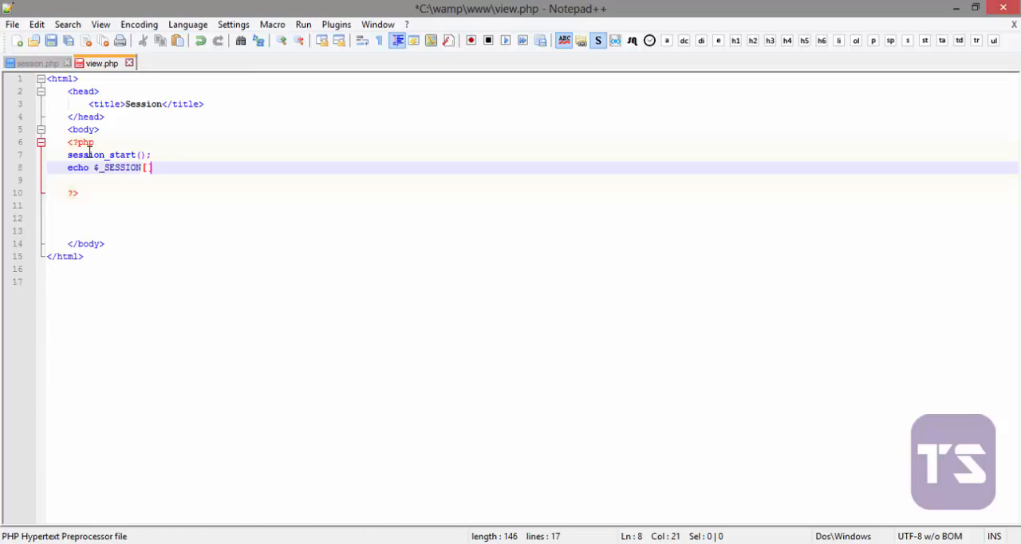
type("'")
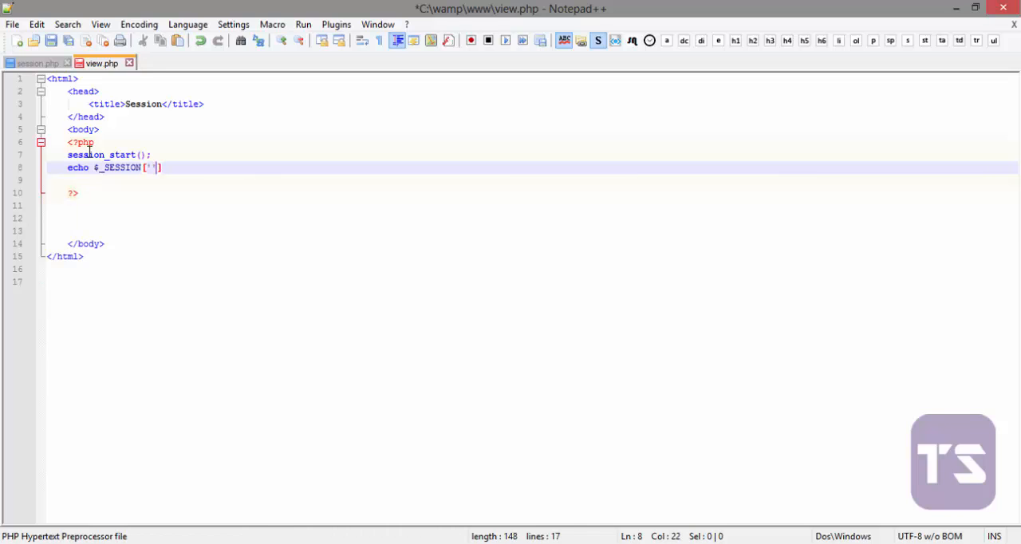
type("username")
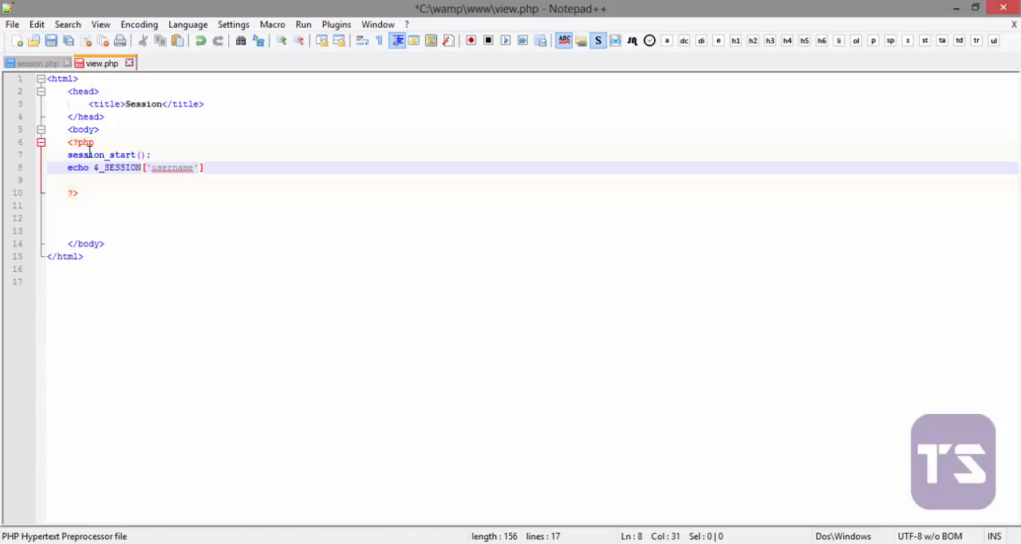
type(";")
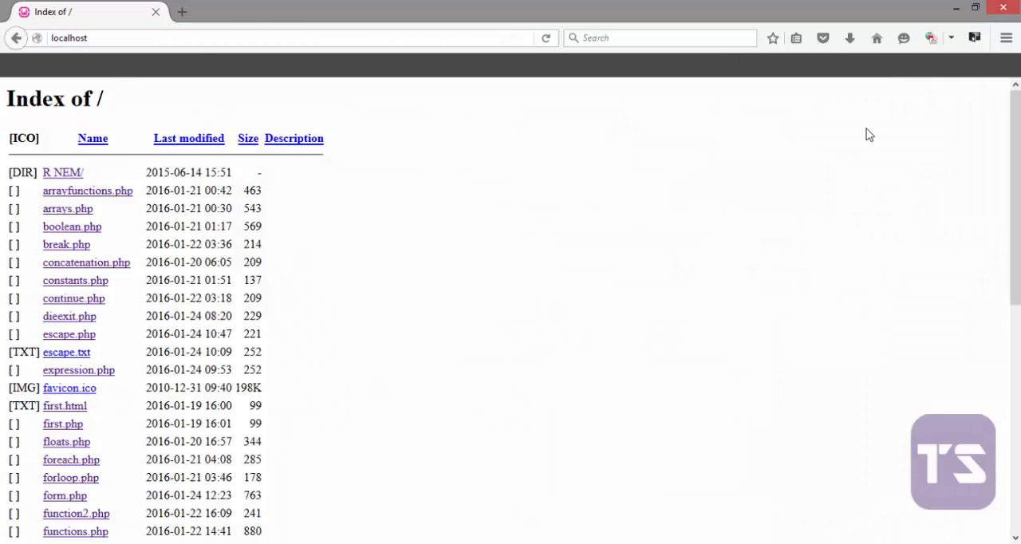
mouse_move(1011, 203)
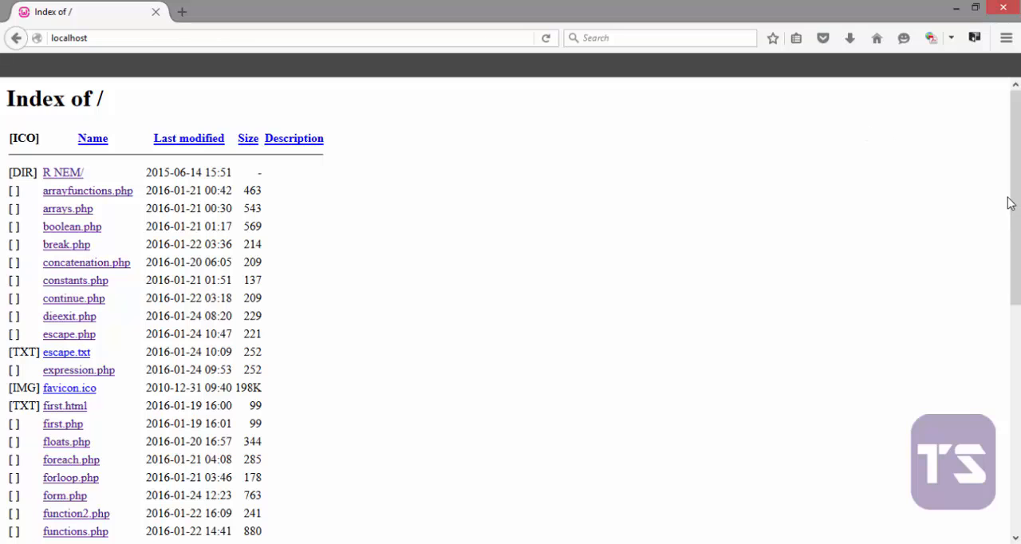
- Open session.php from the localhost listing, then return and open view.php
scroll("down", 3)
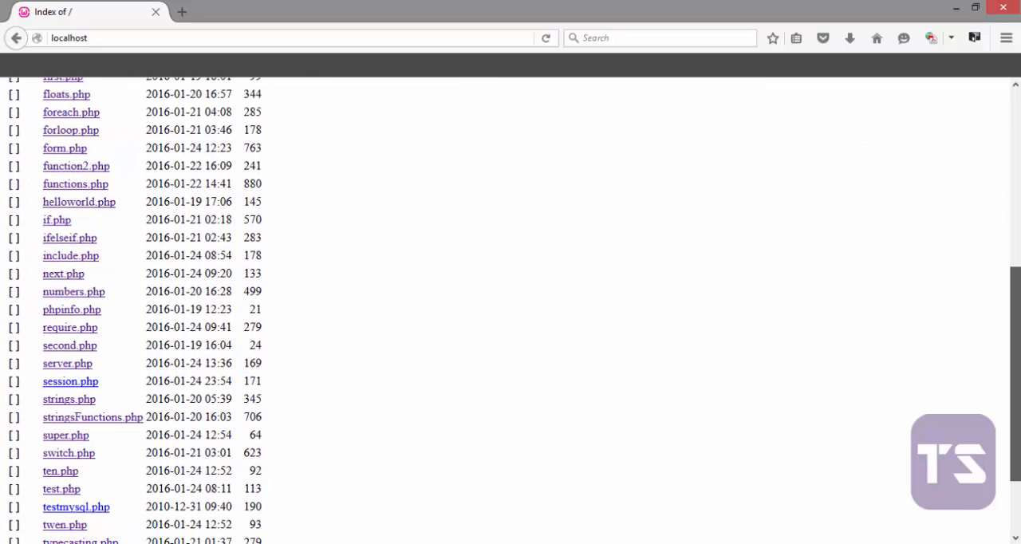
left_click(70, 380)
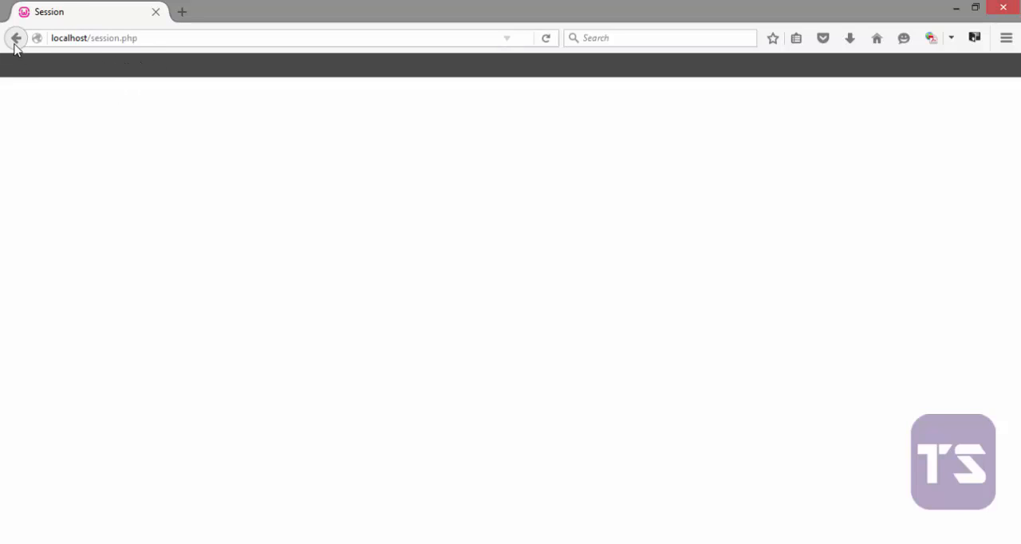
left_click(15, 38)
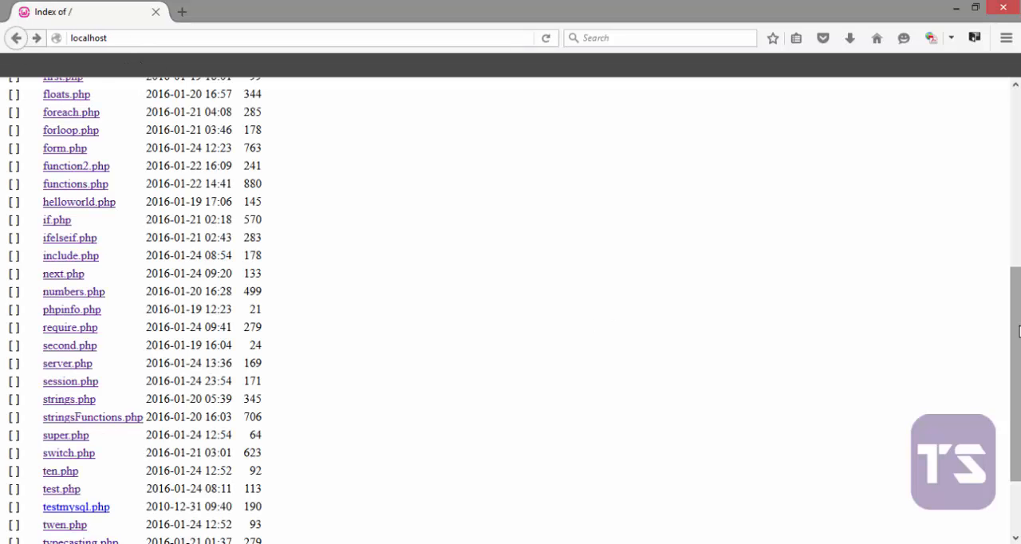
scroll("down", 3)
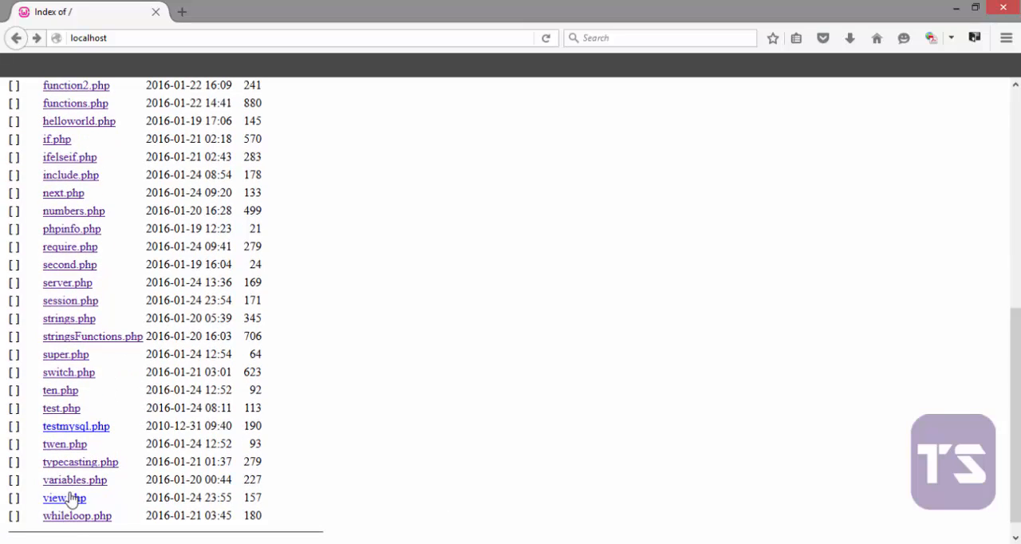
left_click(55, 497)
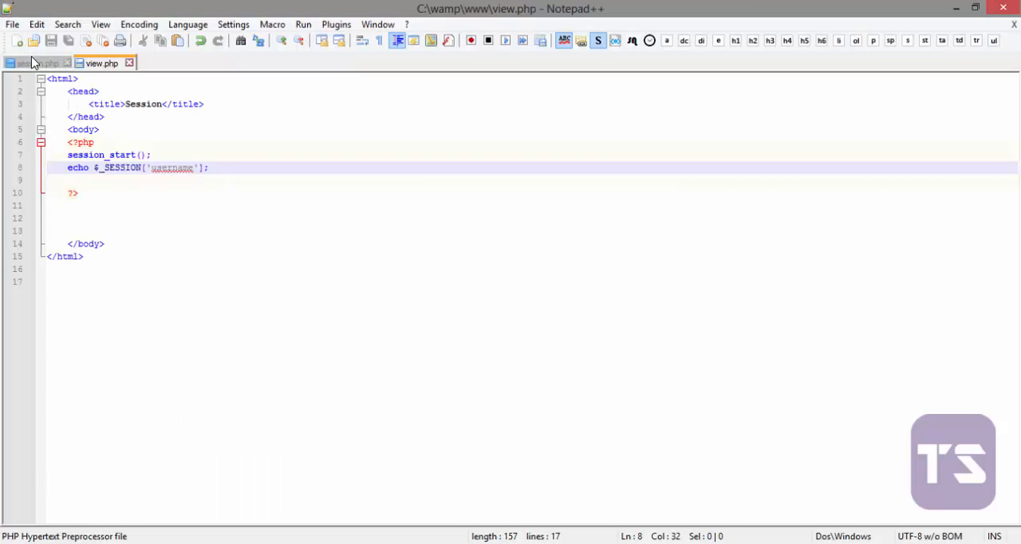
left_click(34, 63)
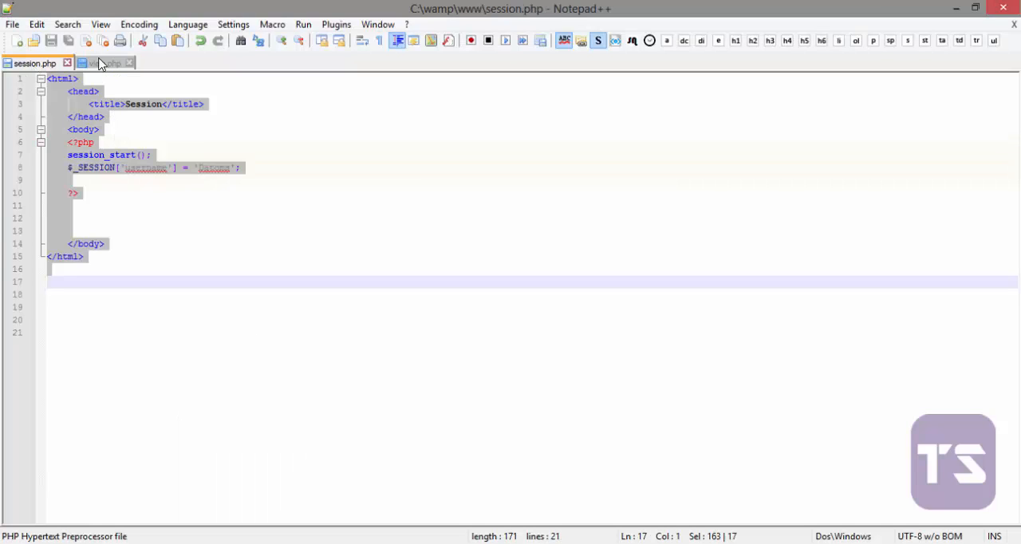
left_click(101, 63)
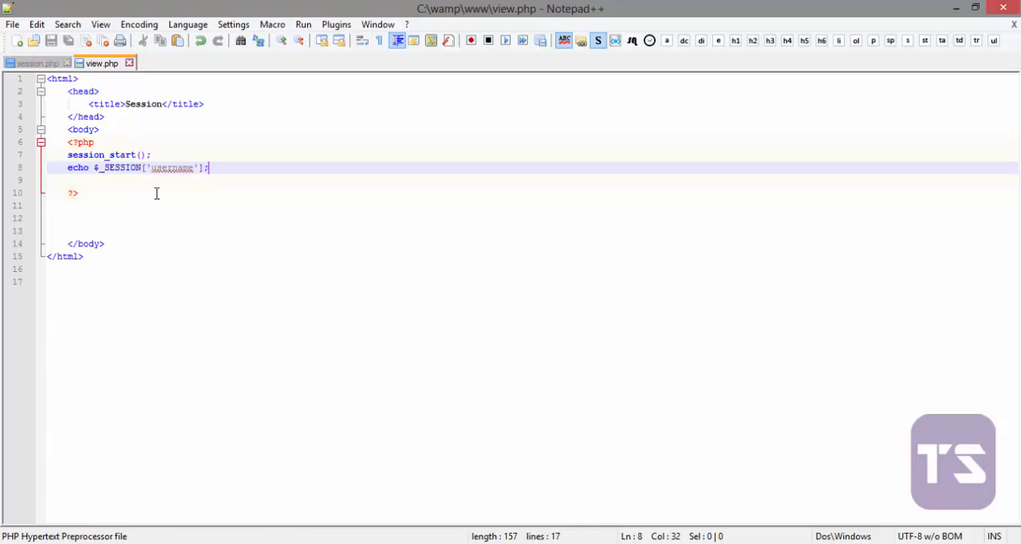
left_click(34, 63)
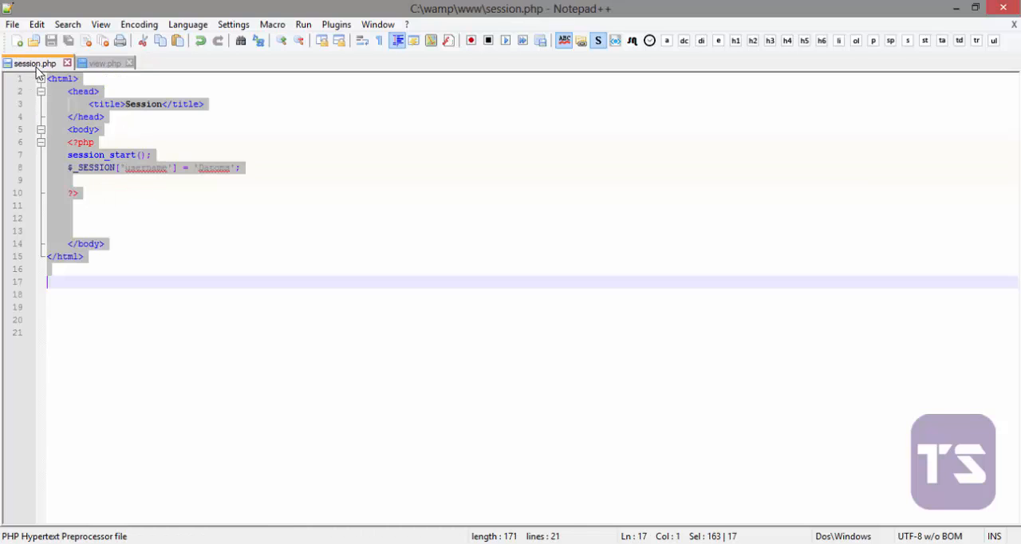
left_click(101, 63)
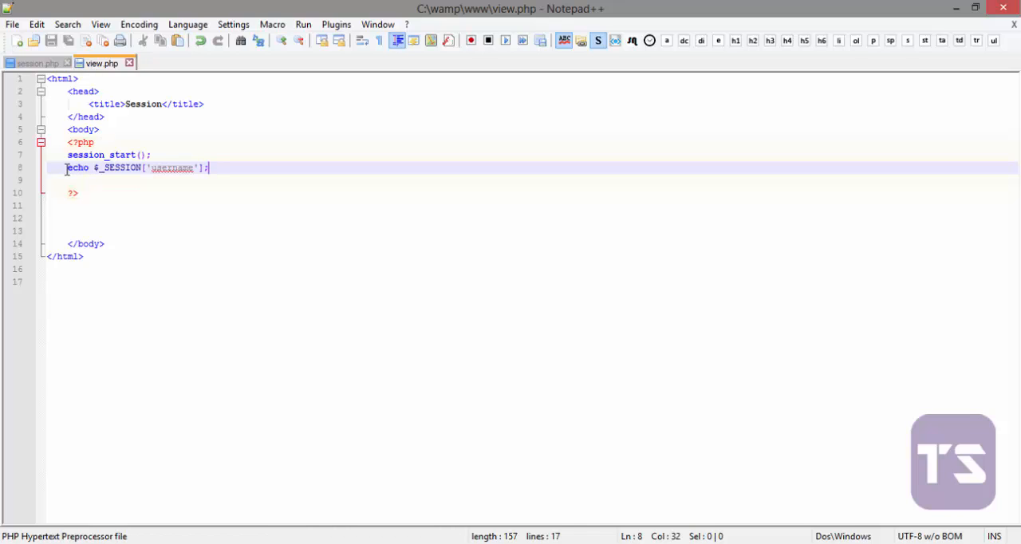
- Replace the echo on line 8 with an if(isset(...)) check on the username
double_click(79, 167)
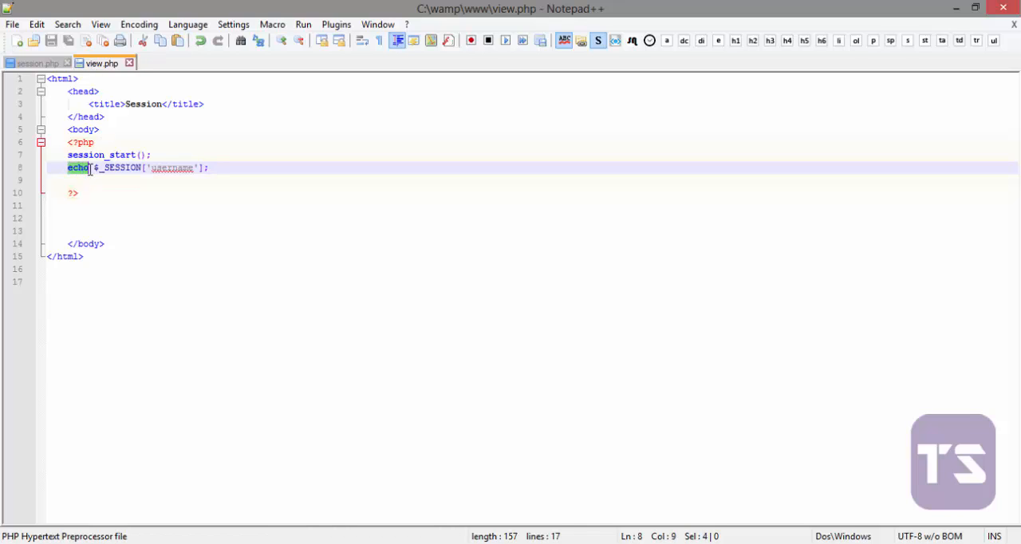
key("Delete")
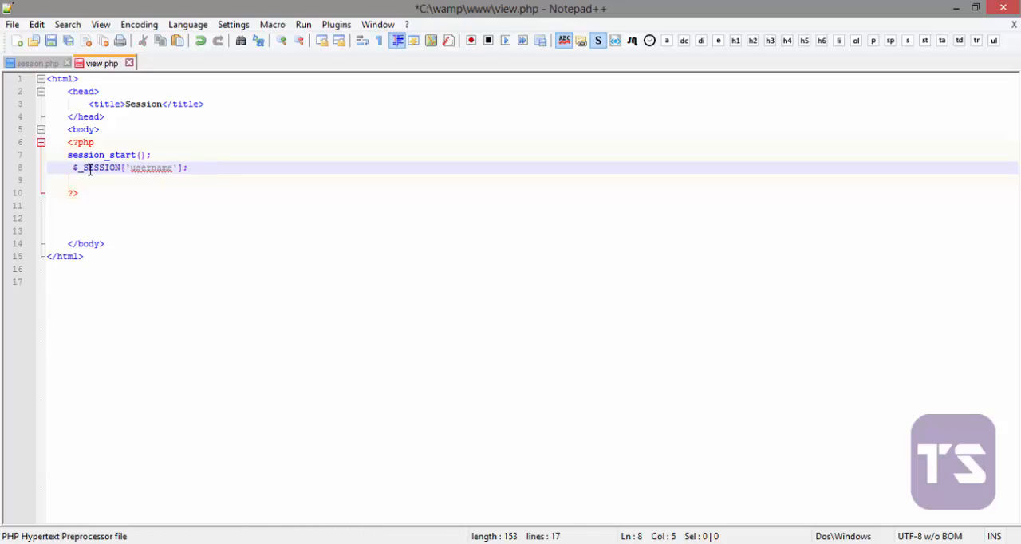
type("if(")
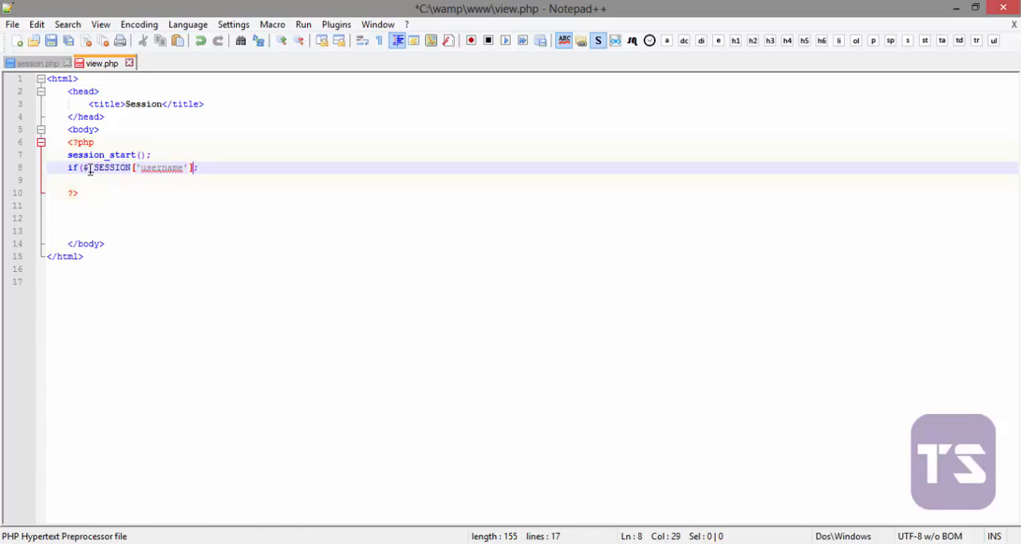
type(")")
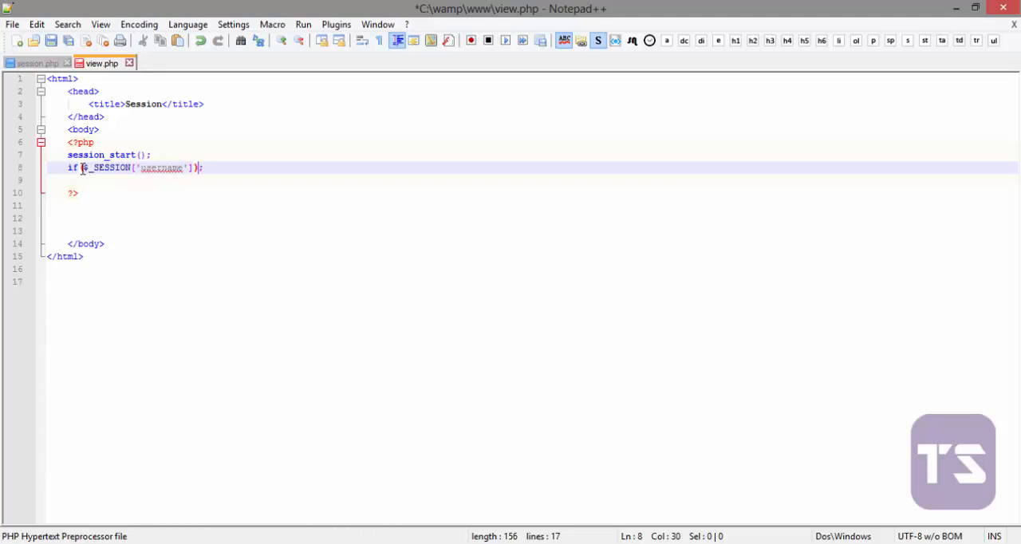
type("isset")
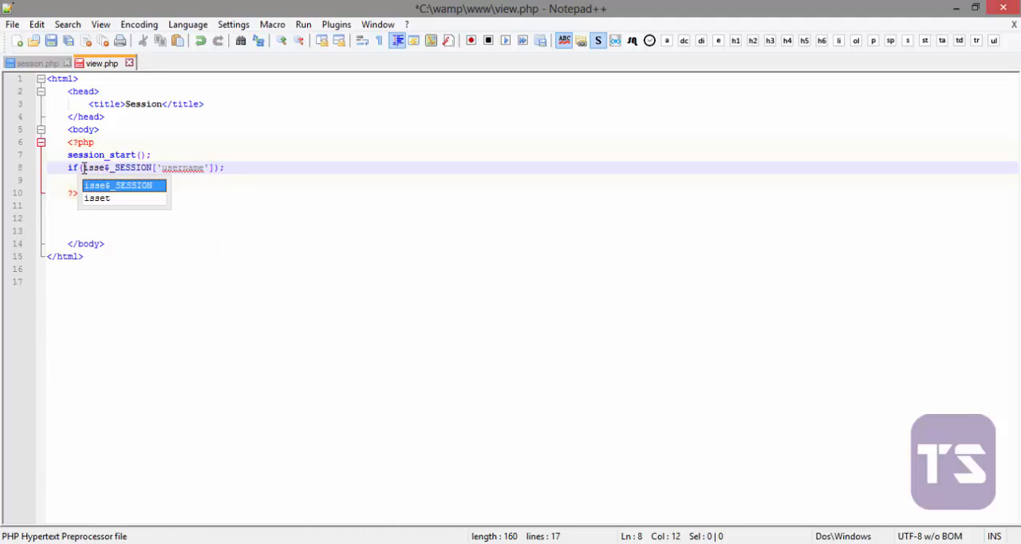
type("t")
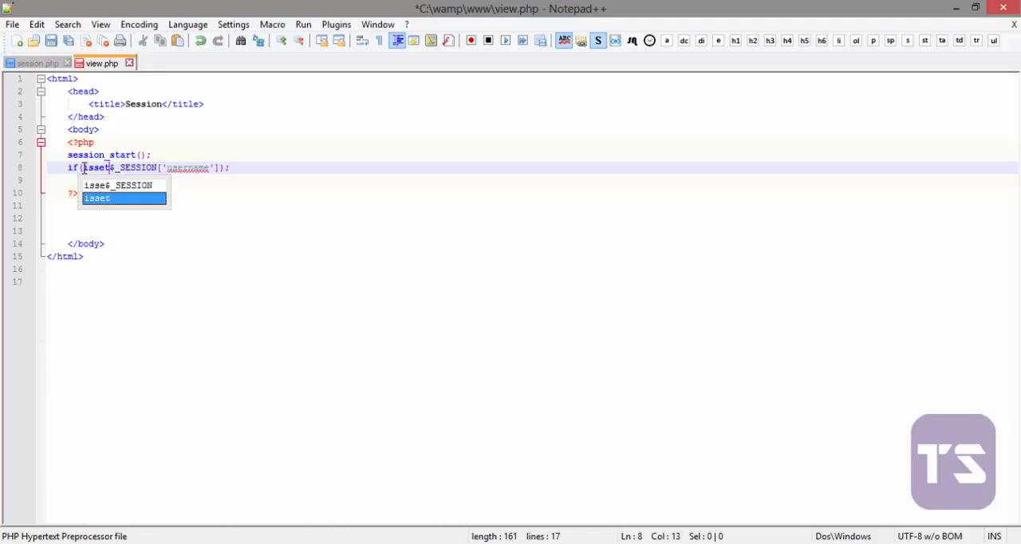
key("Escape")
type("(")
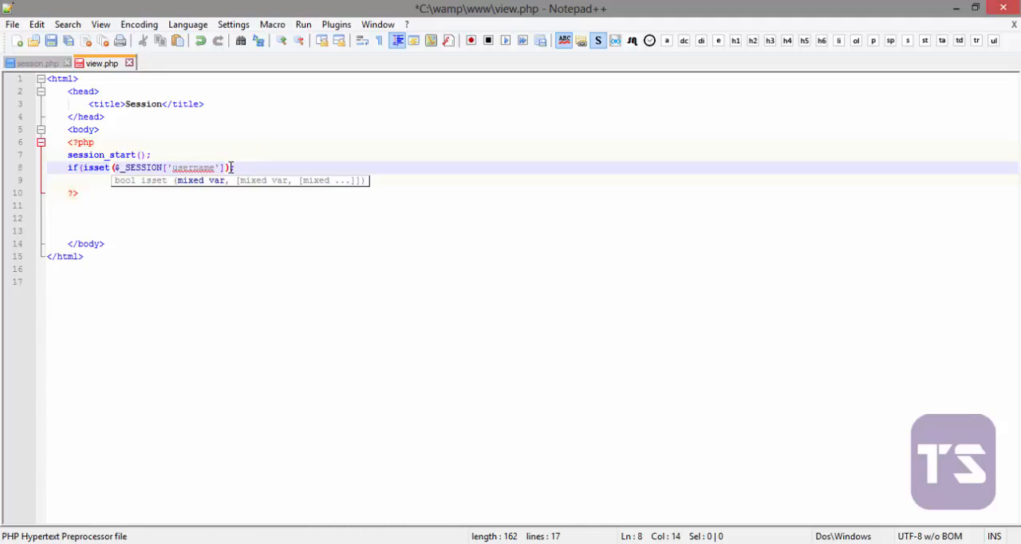
- Inside braces, echo "Welcome to our platform"
type("{")
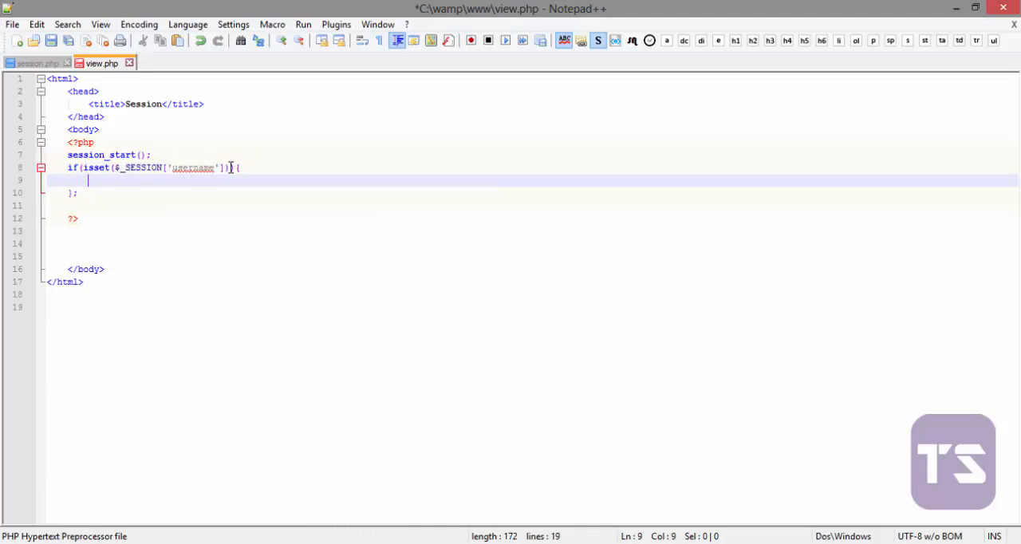
type("echo")
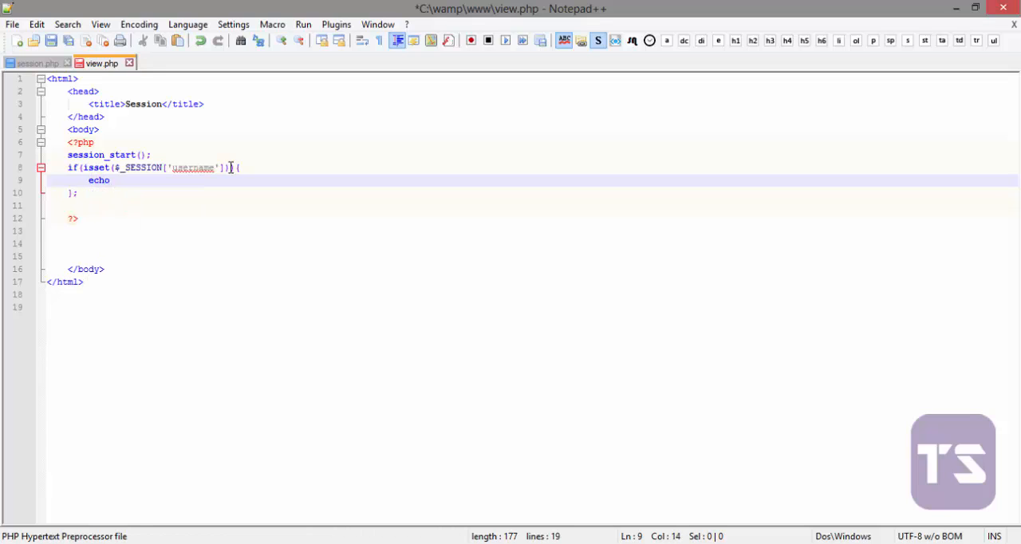
type("\"\";")
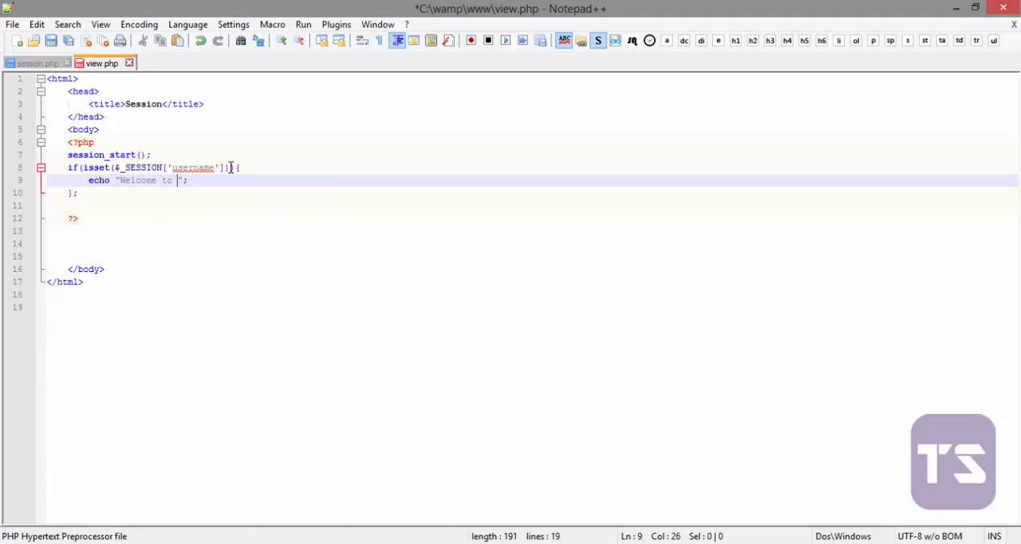
type("c")
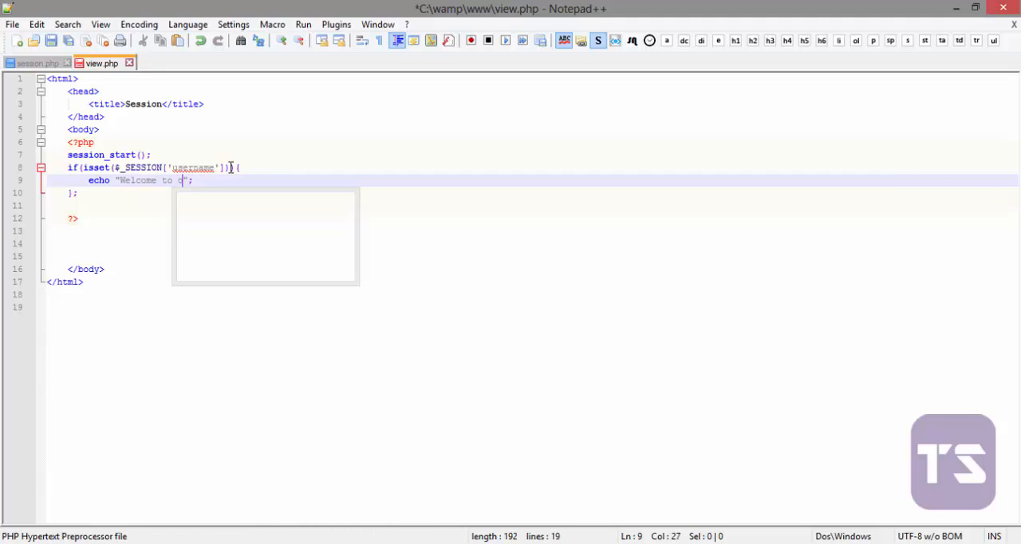
type("ur plat")
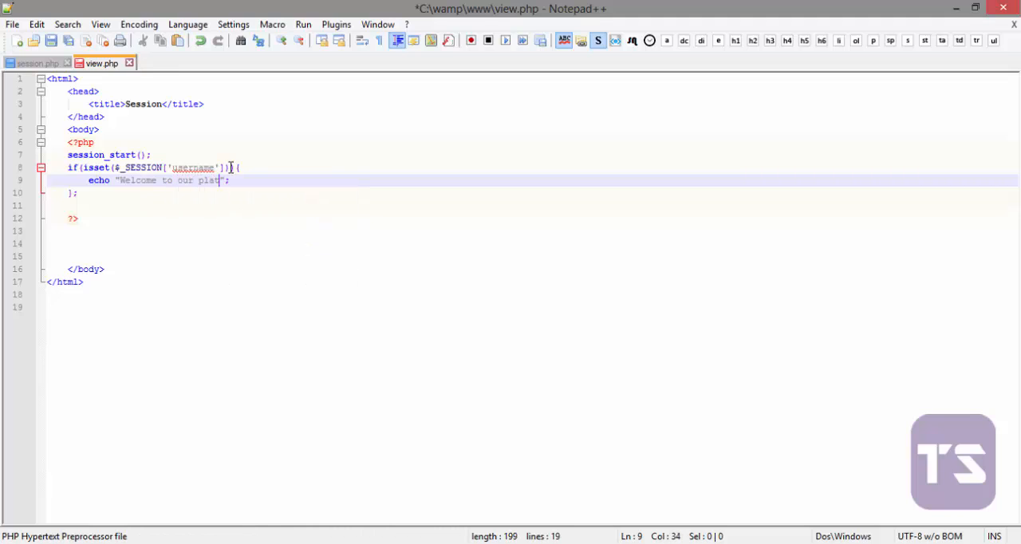
type("form")
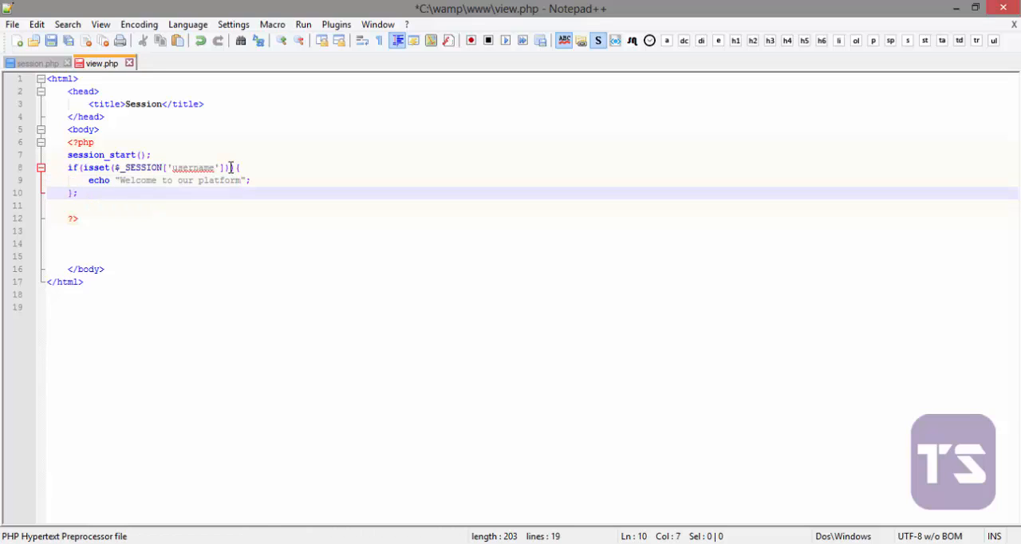
- Add an else block echoing "Please Login" to view.php
type("else{")
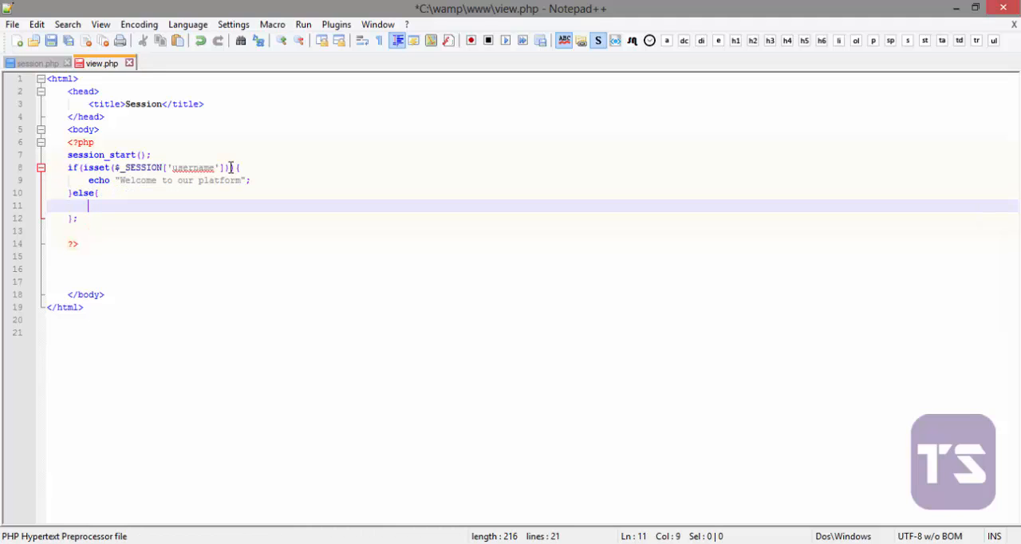
type("echo")
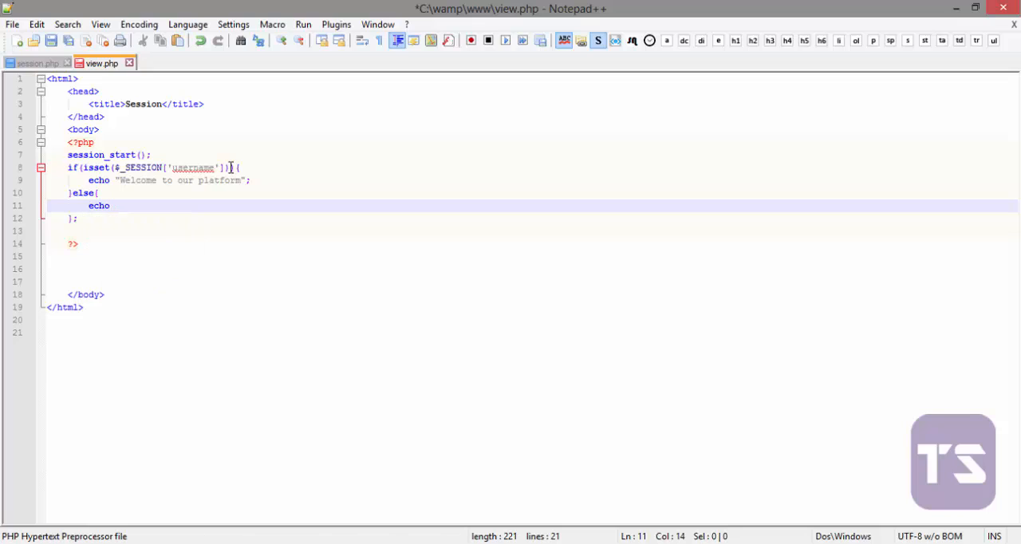
type("\"\";")
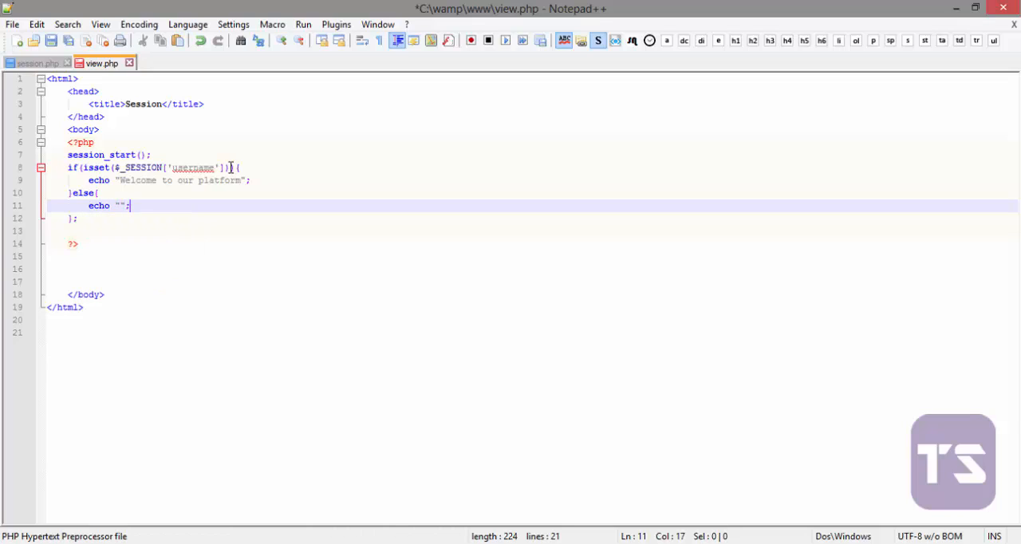
type("Fle")
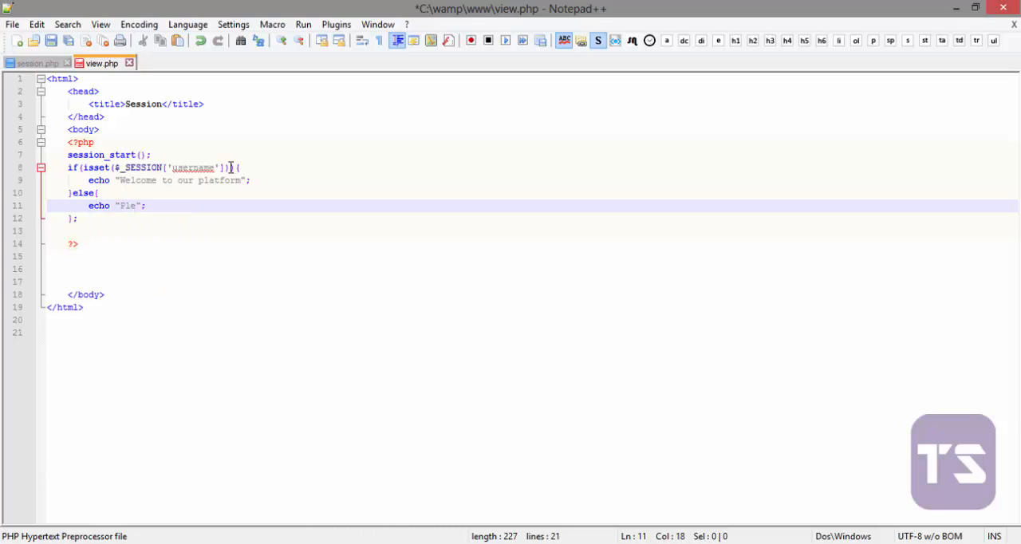
type("Please Login")
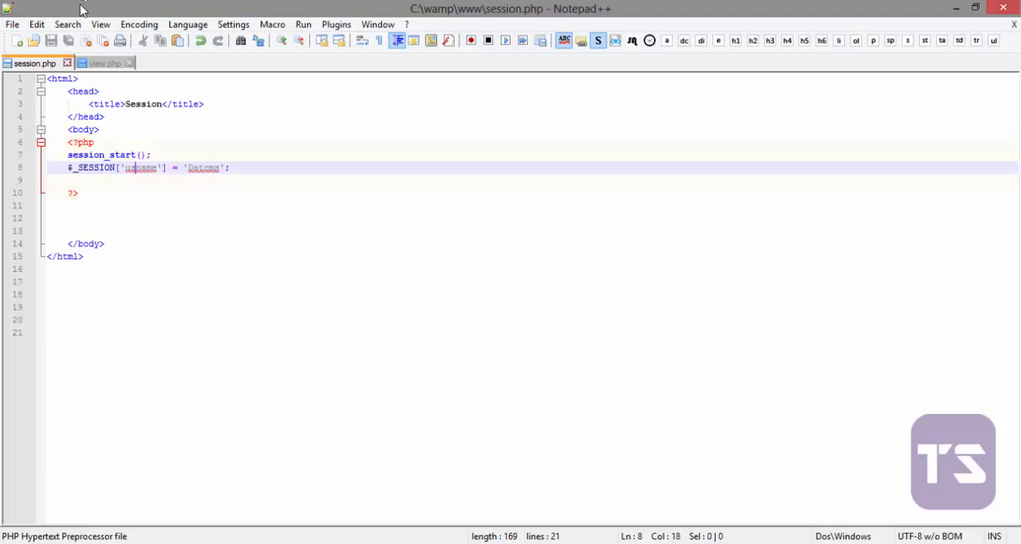
- Switch back to the view.php tab
left_click(98, 63)
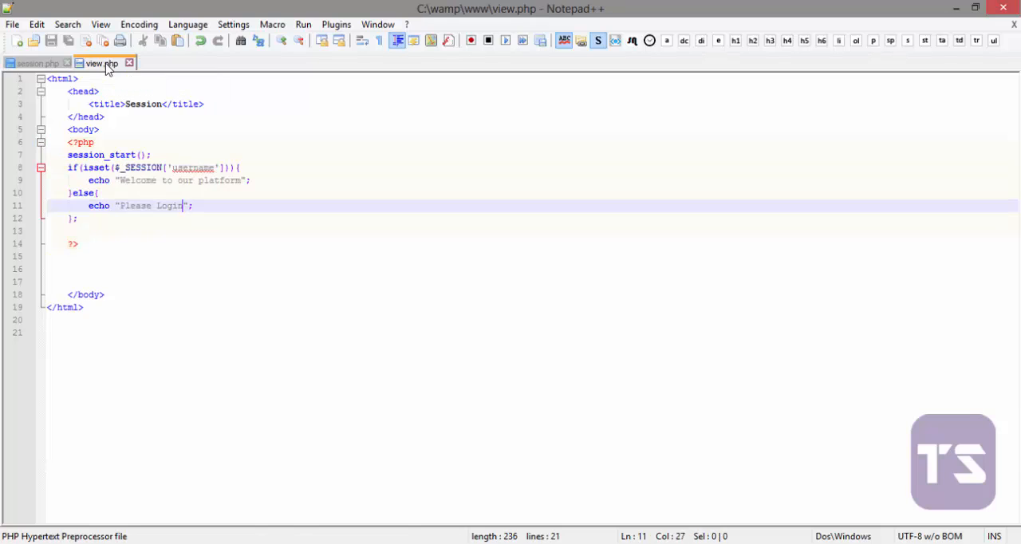